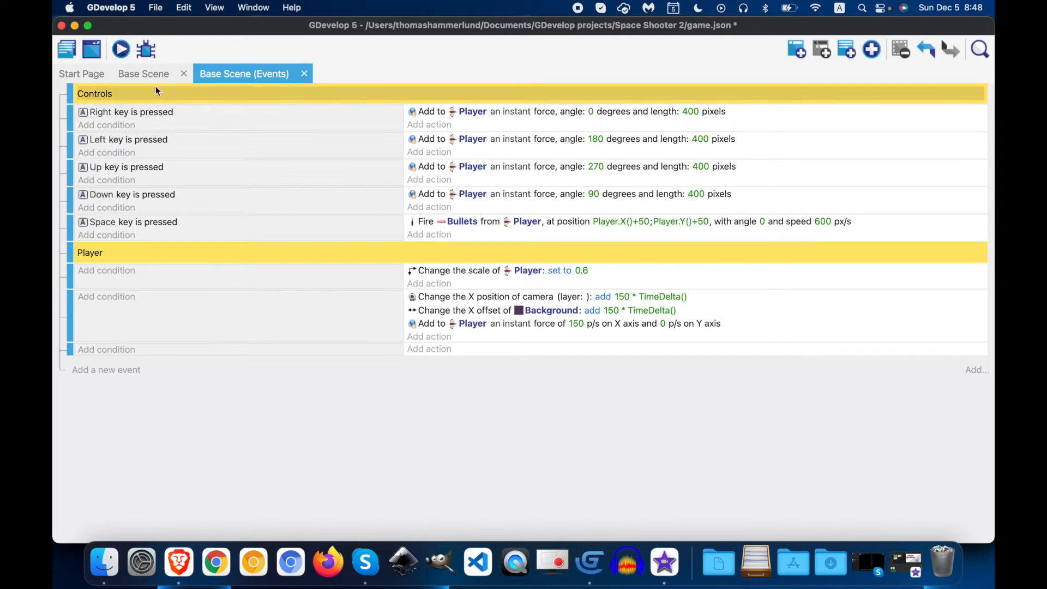
In the Base Scene, create a new sprite object named Enemy
left_click(143, 74)
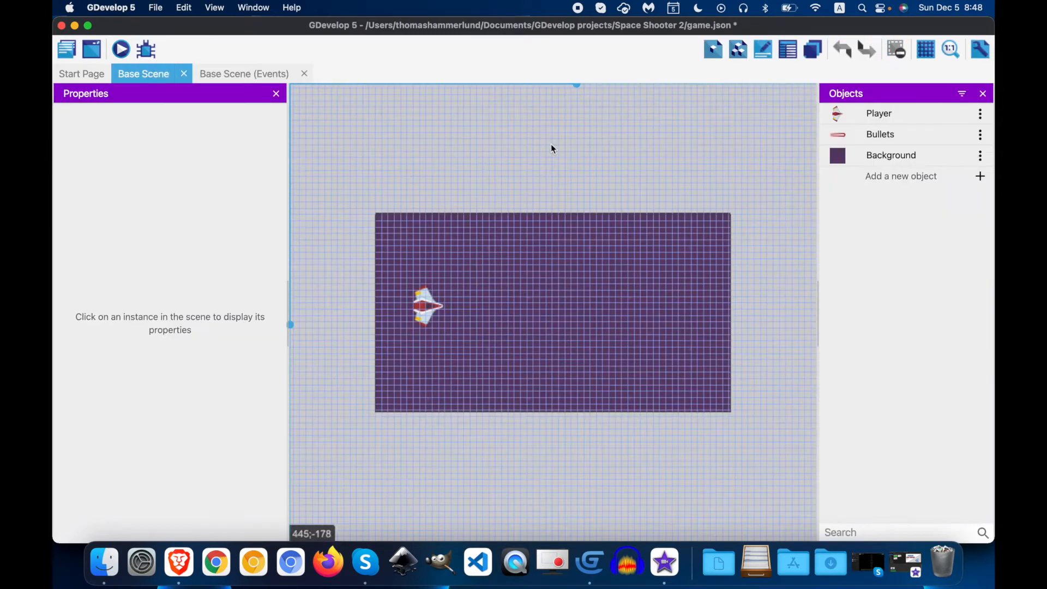
left_click(901, 176)
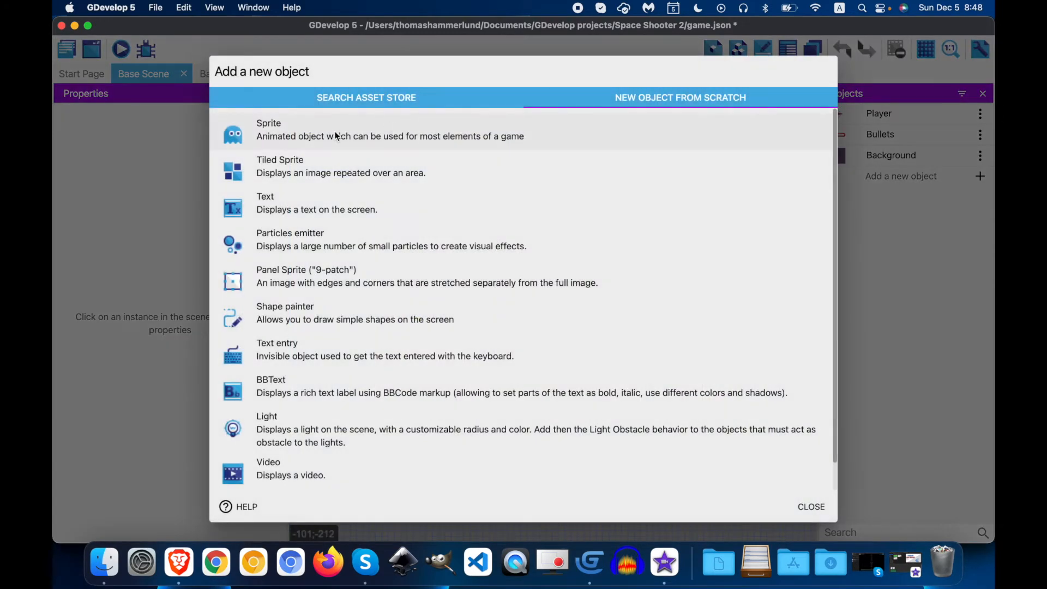
left_click(268, 130)
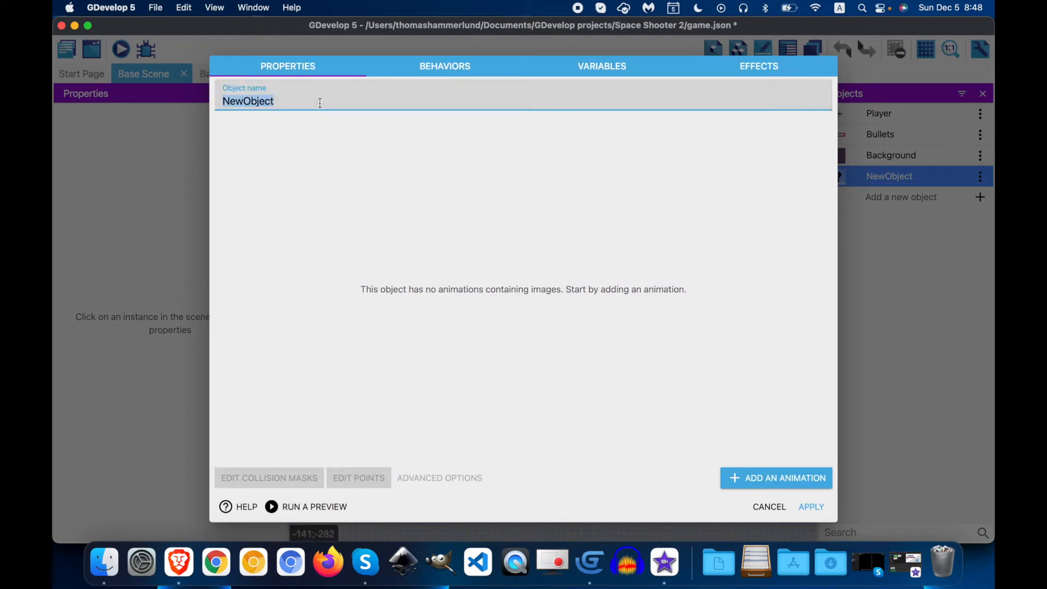
type("Enemy")
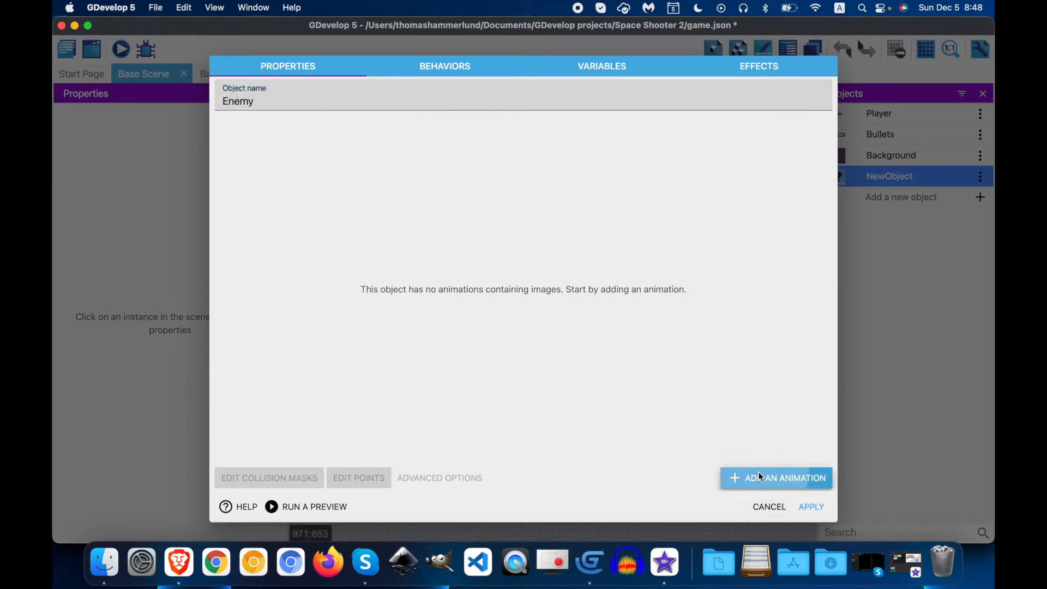
Give Enemy an animation with enemy1.png, apply, and place an Enemy instance in the scene
left_click(776, 478)
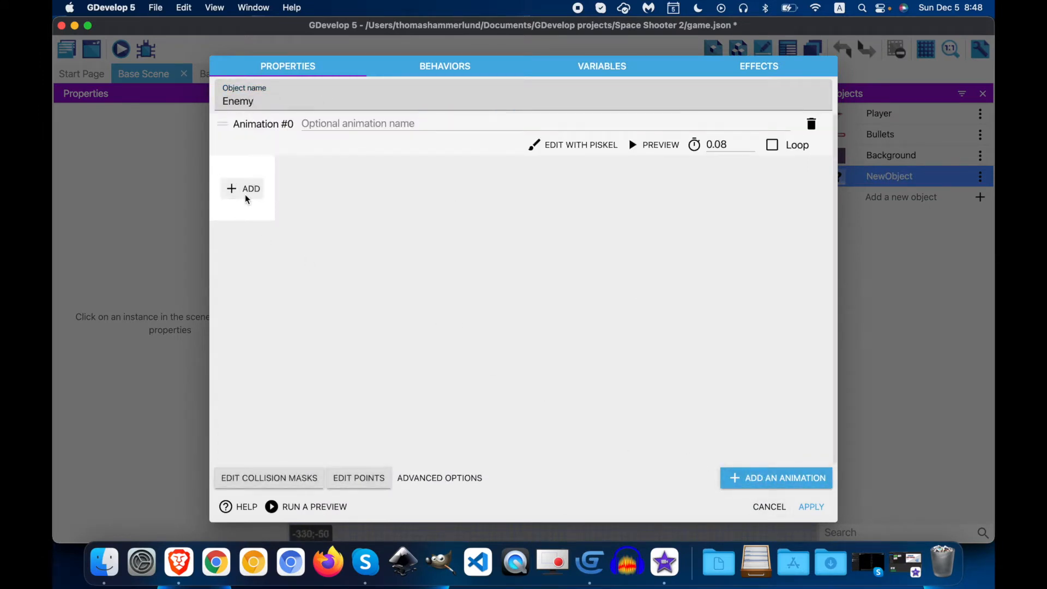
left_click(242, 188)
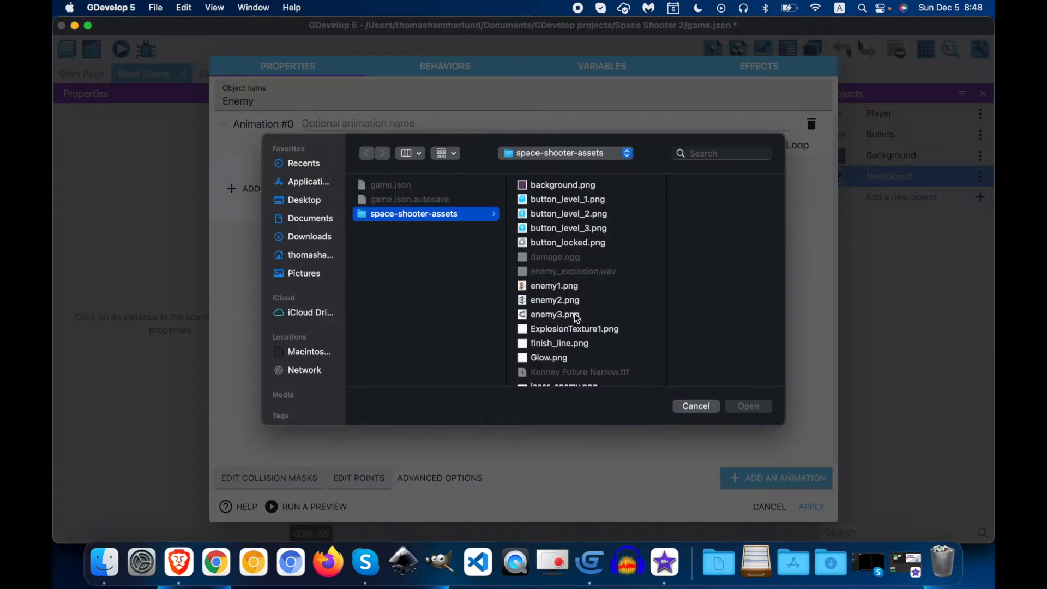
left_click(554, 285)
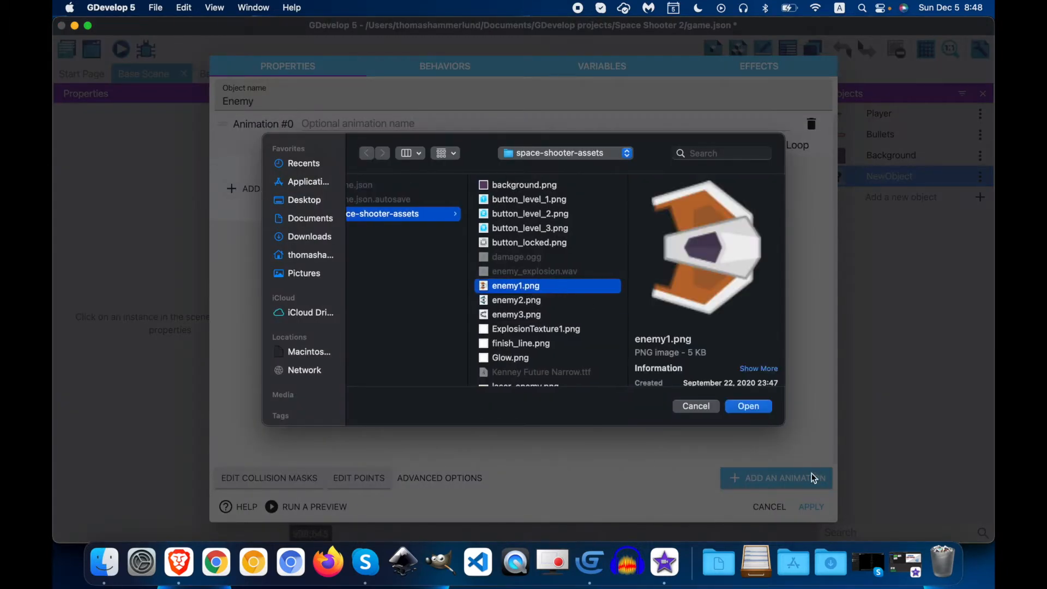
left_click(748, 405)
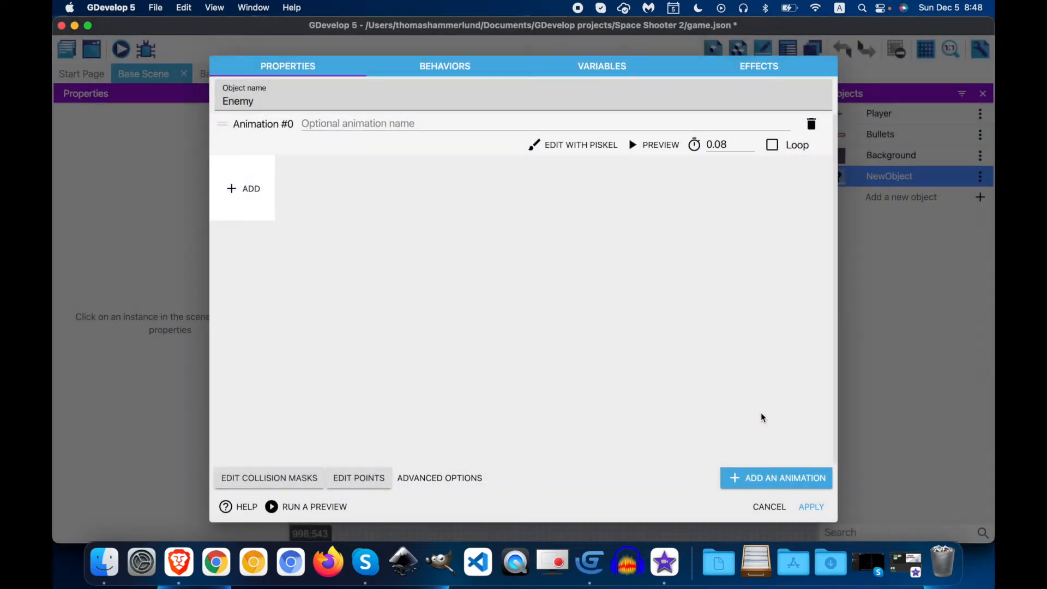
left_click(811, 506)
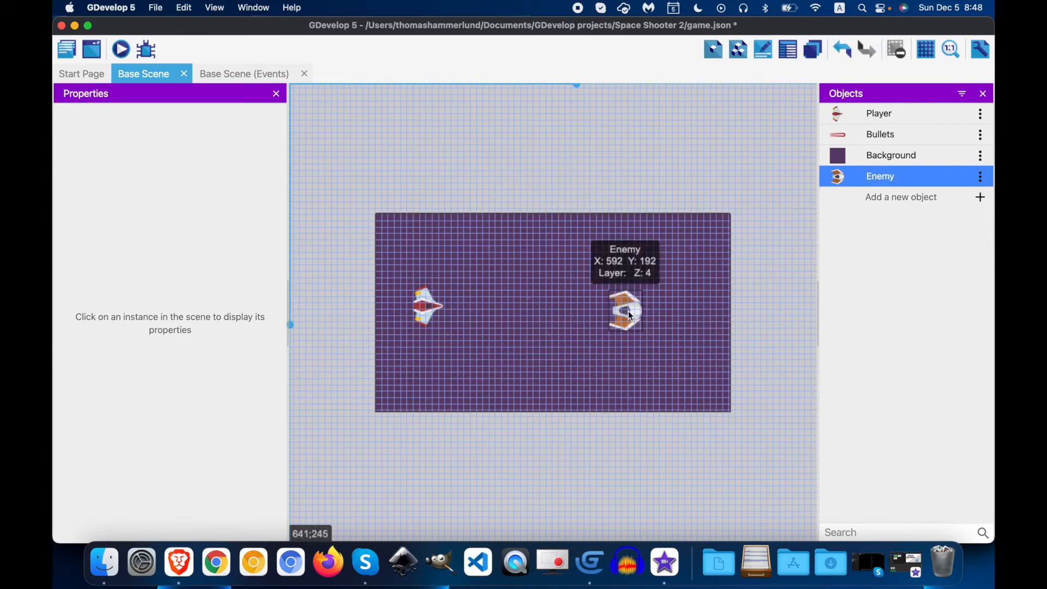
left_click_drag(624, 310, 693, 163)
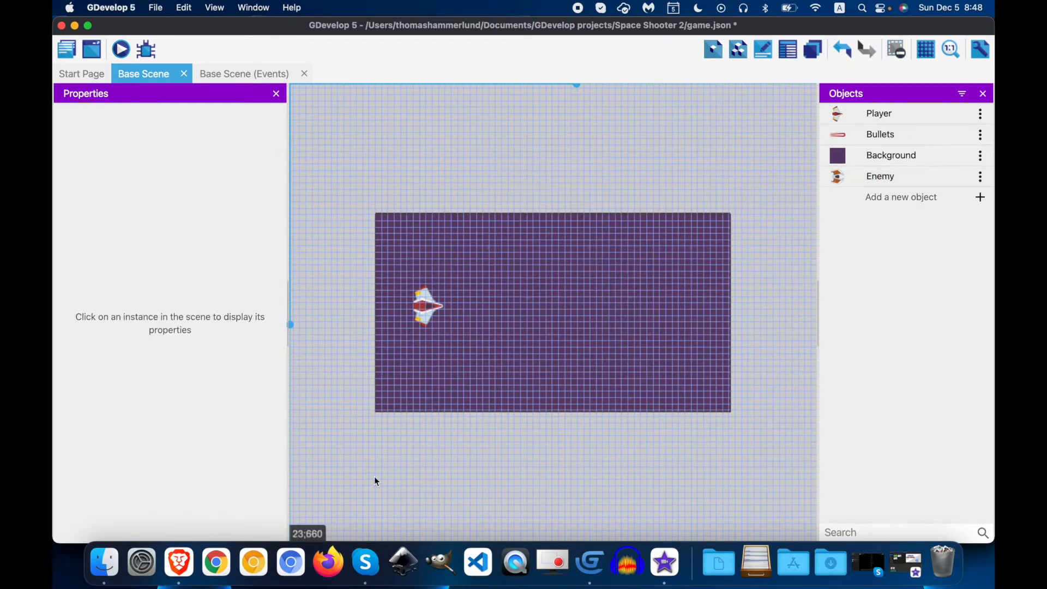
Rename the Enemy object to Enemy1
left_click(980, 176)
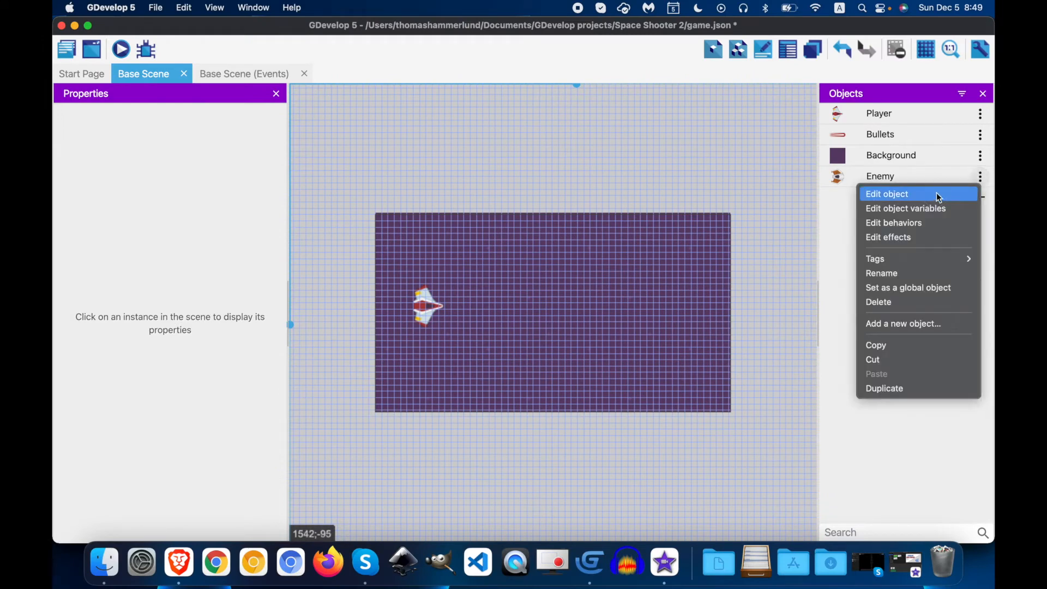
left_click(887, 193)
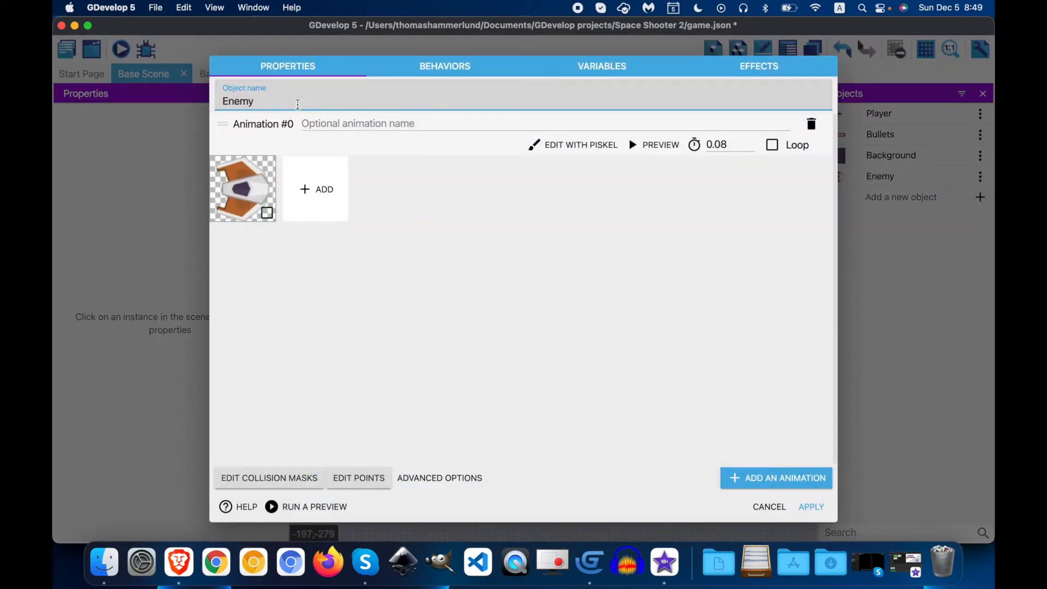
type("1")
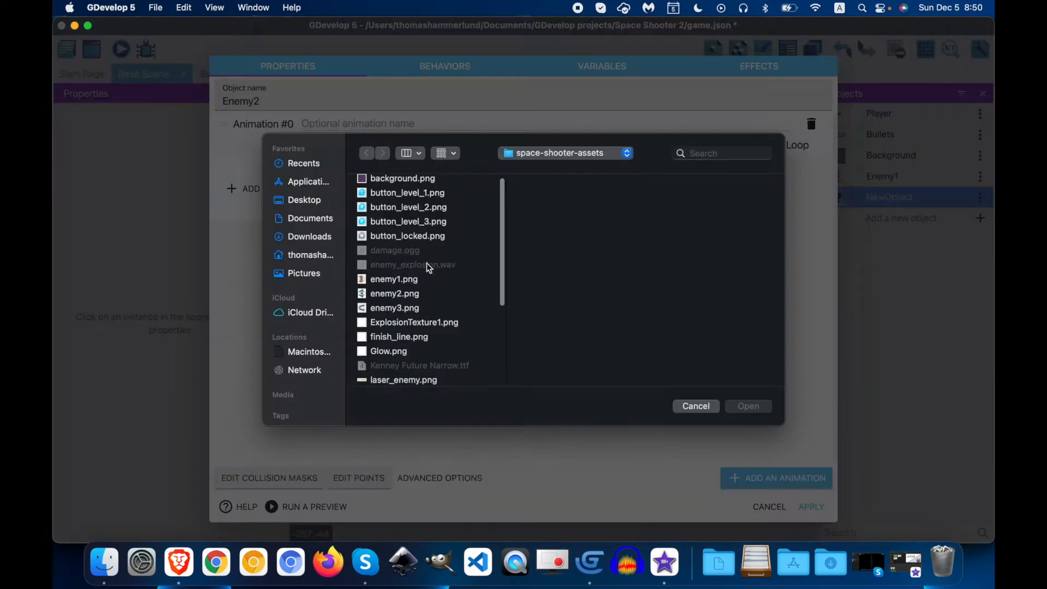
Create sprites Enemy2 and Enemy3 using enemy2.png and enemy3.png
left_click(696, 405)
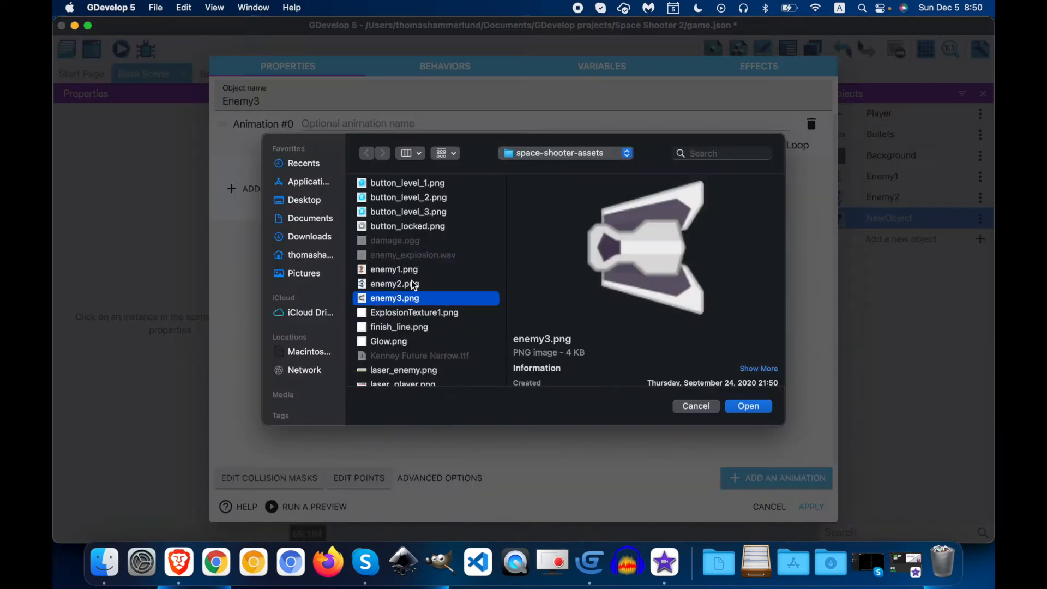
mouse_move(402, 301)
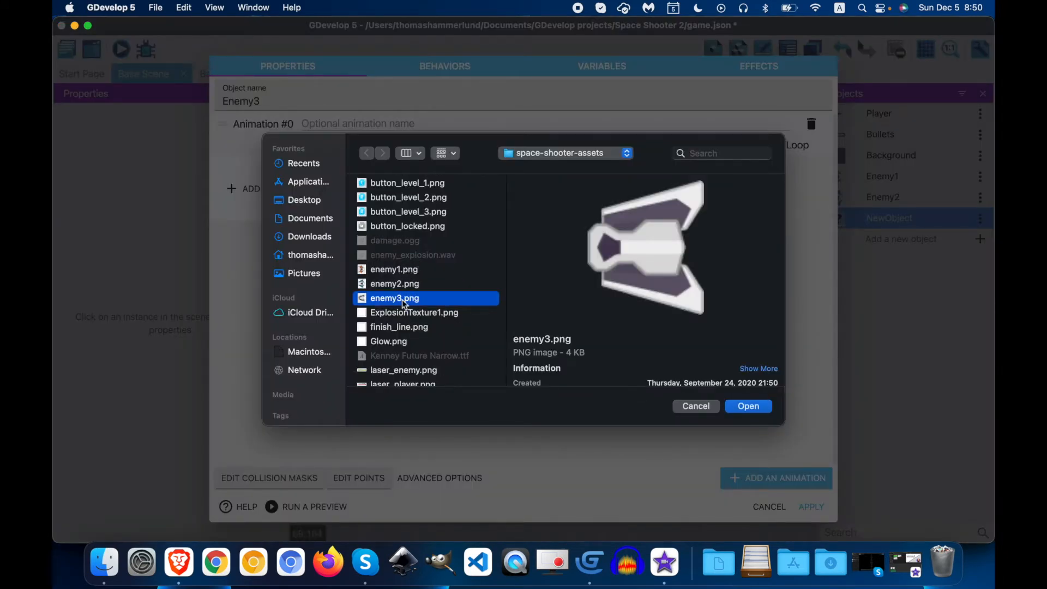
scroll("down", 3)
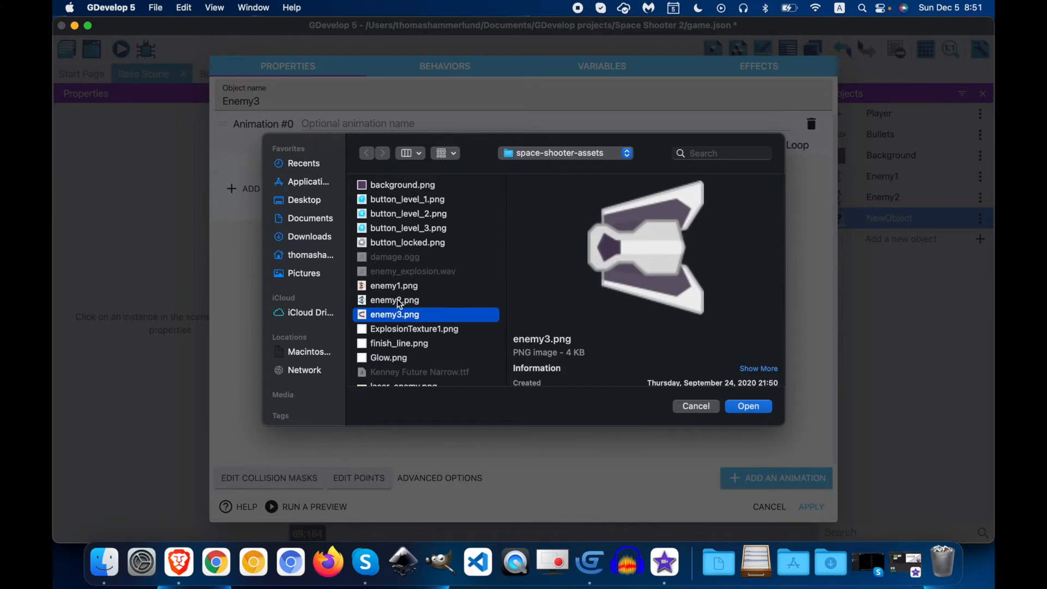
left_click(748, 406)
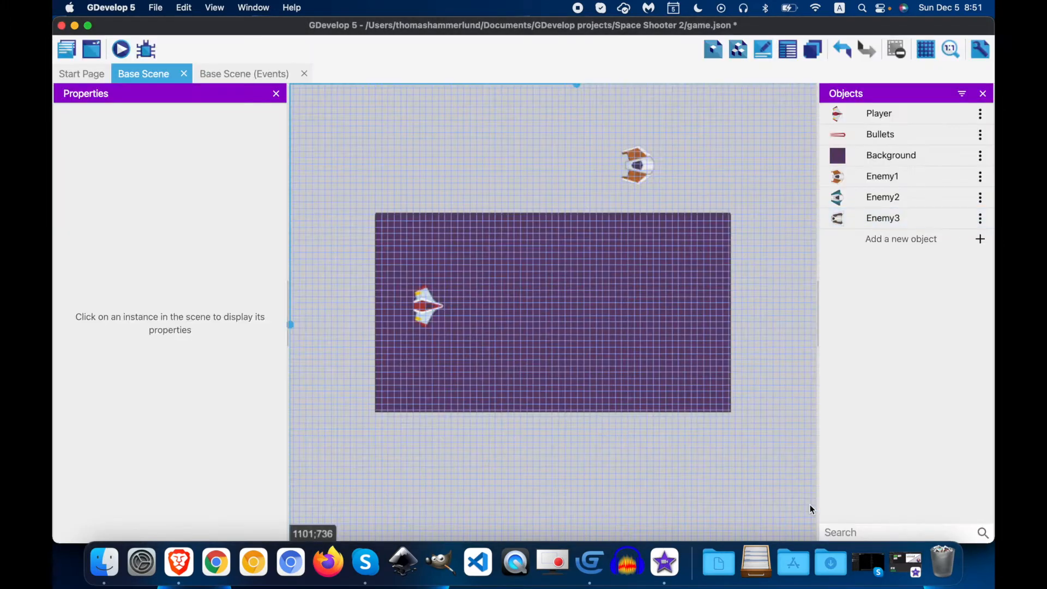
Open the object groups editor and start editing the object list of Group
left_click(883, 176)
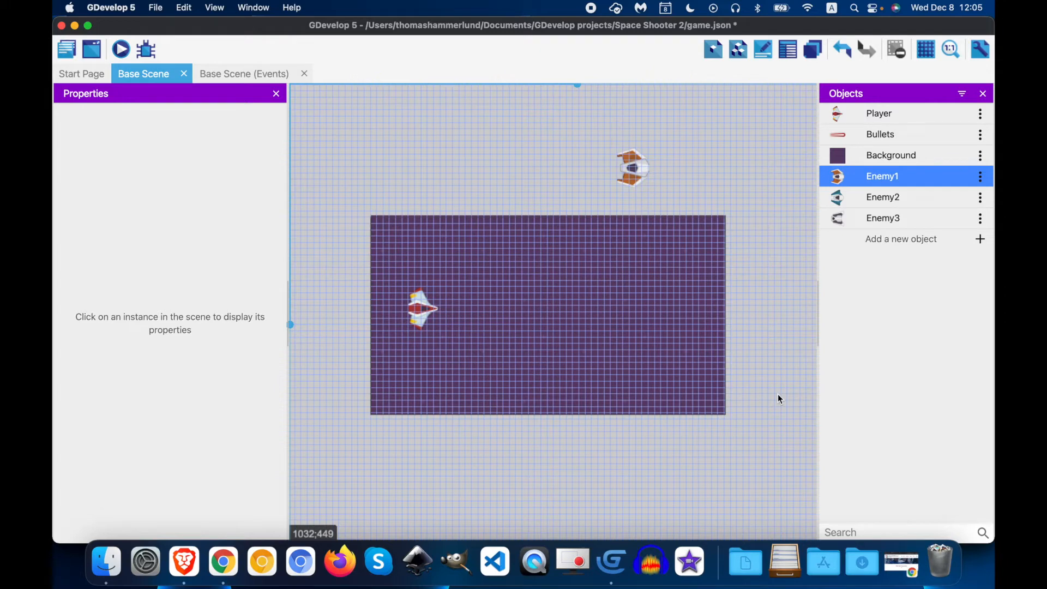
mouse_move(738, 50)
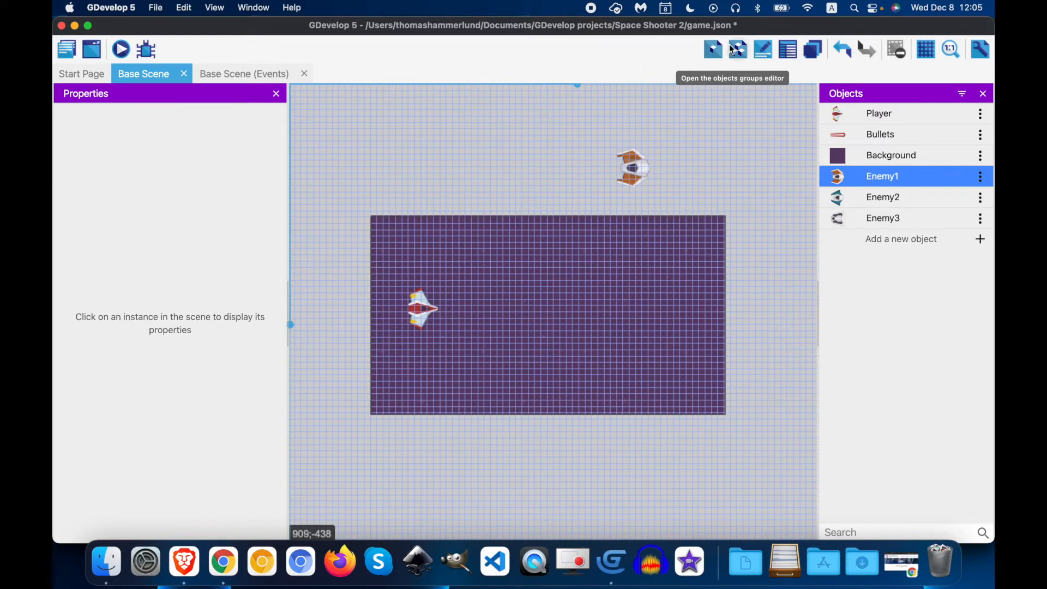
left_click(737, 48)
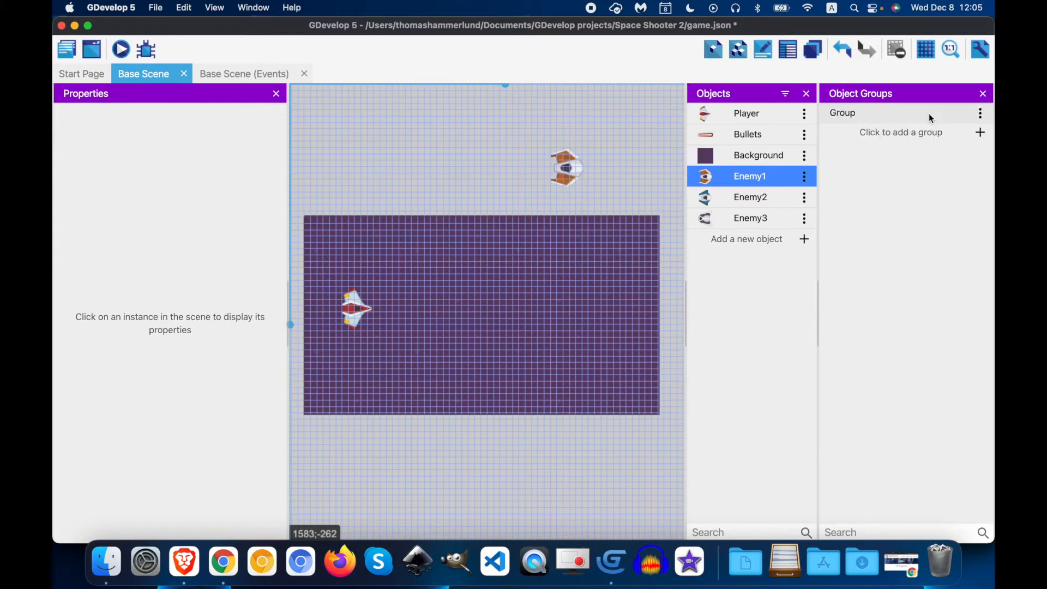
left_click(980, 113)
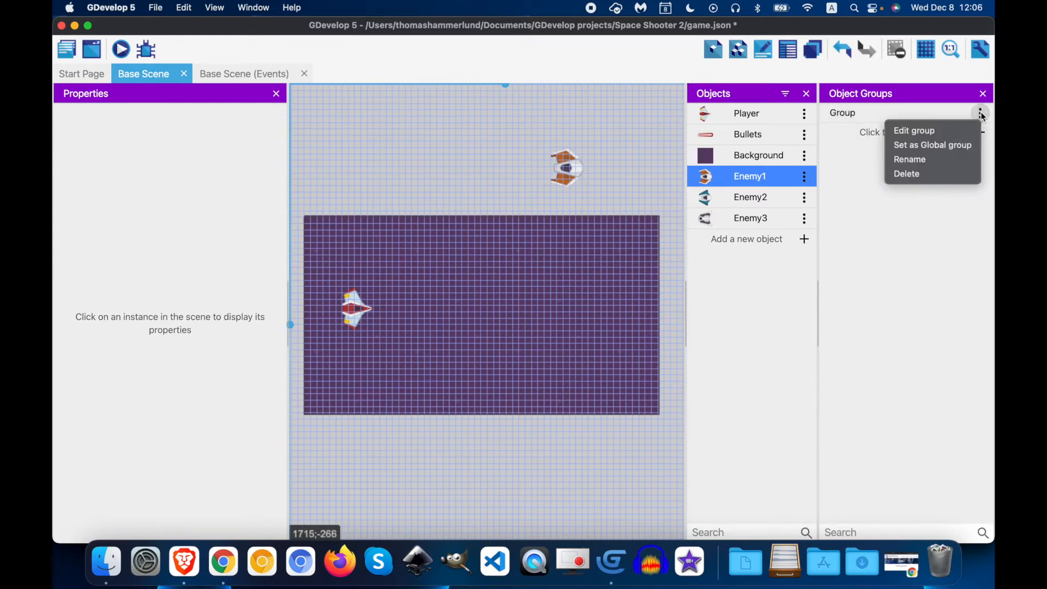
left_click(914, 130)
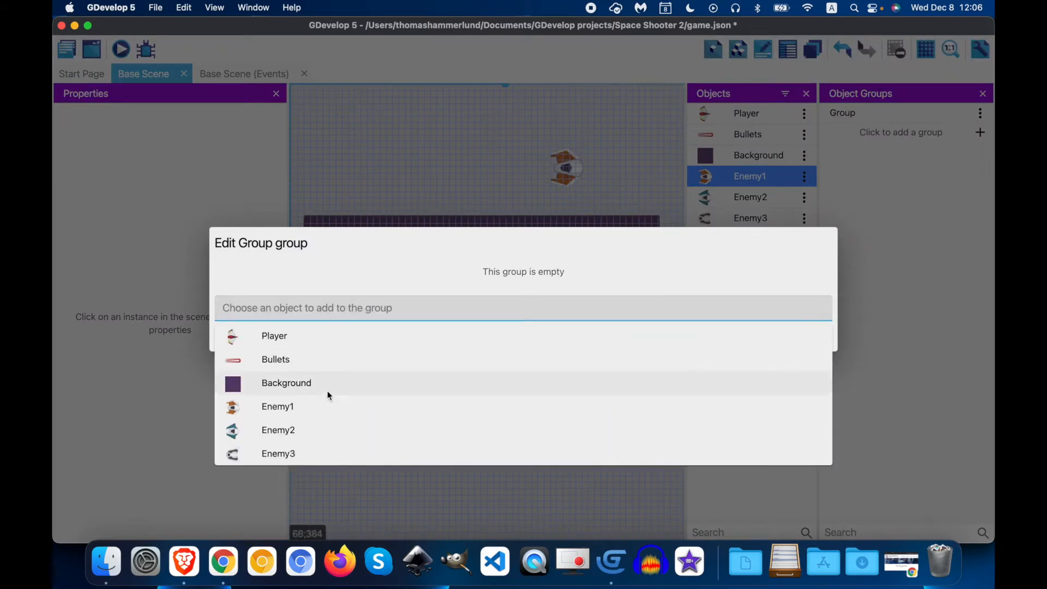
Add Enemy1, Enemy2 and Enemy3 to the object group
left_click(277, 406)
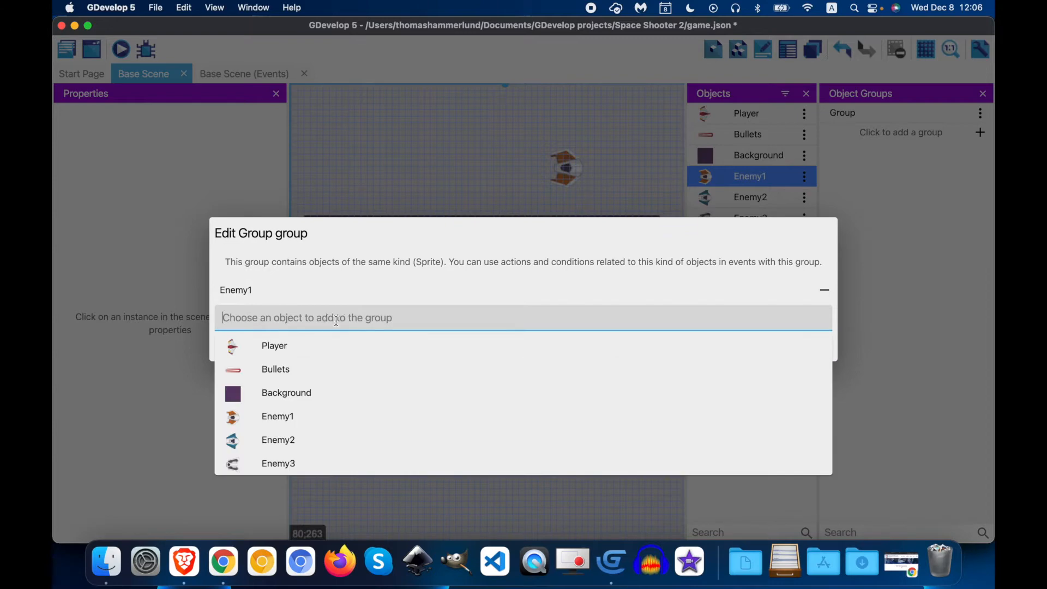
left_click(277, 440)
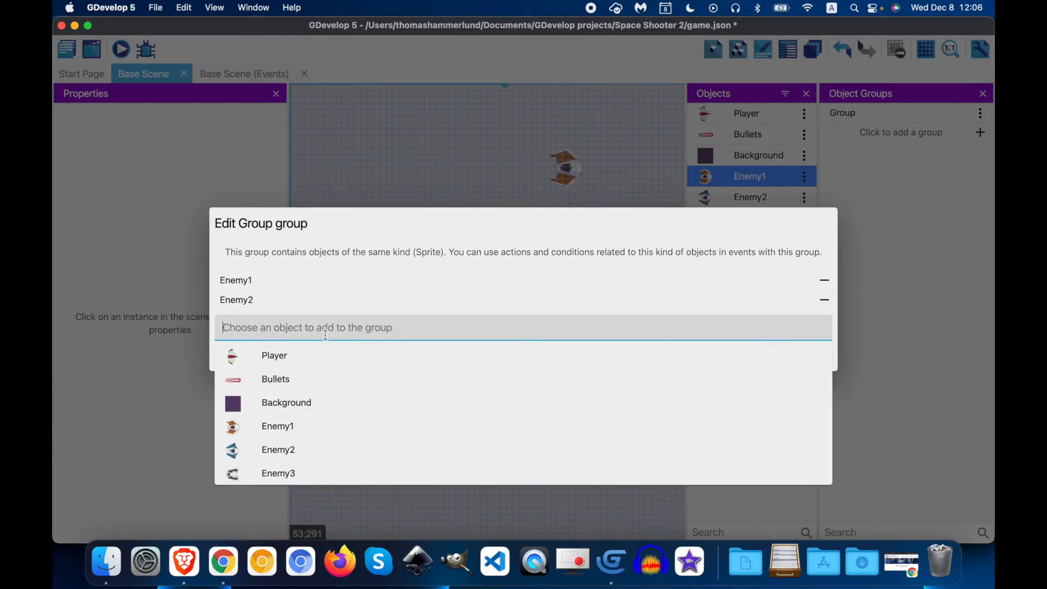
left_click(278, 473)
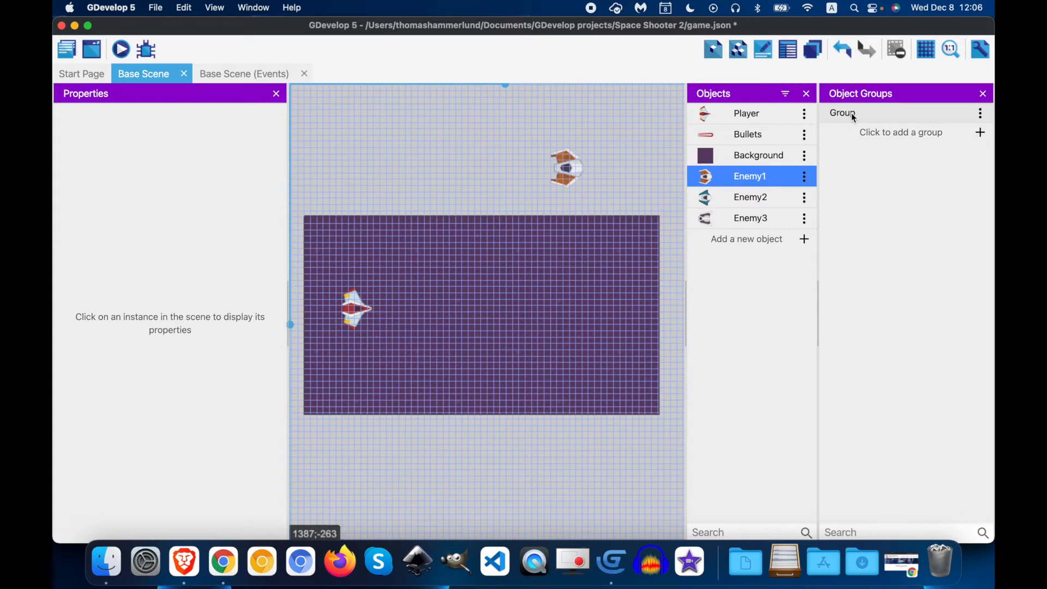
Rename the object group to Enemies
left_click(981, 113)
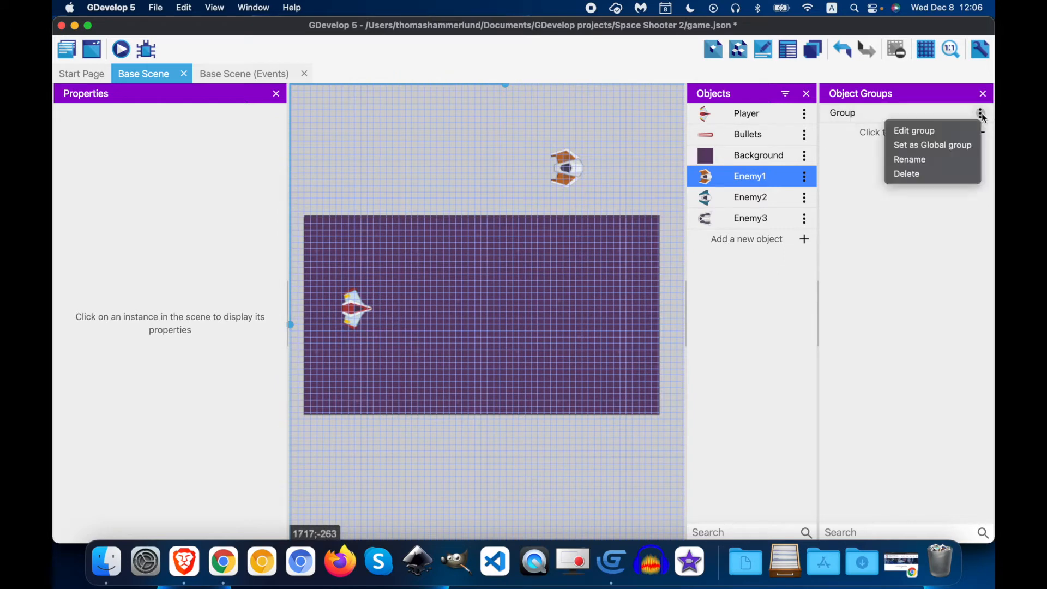
left_click(910, 158)
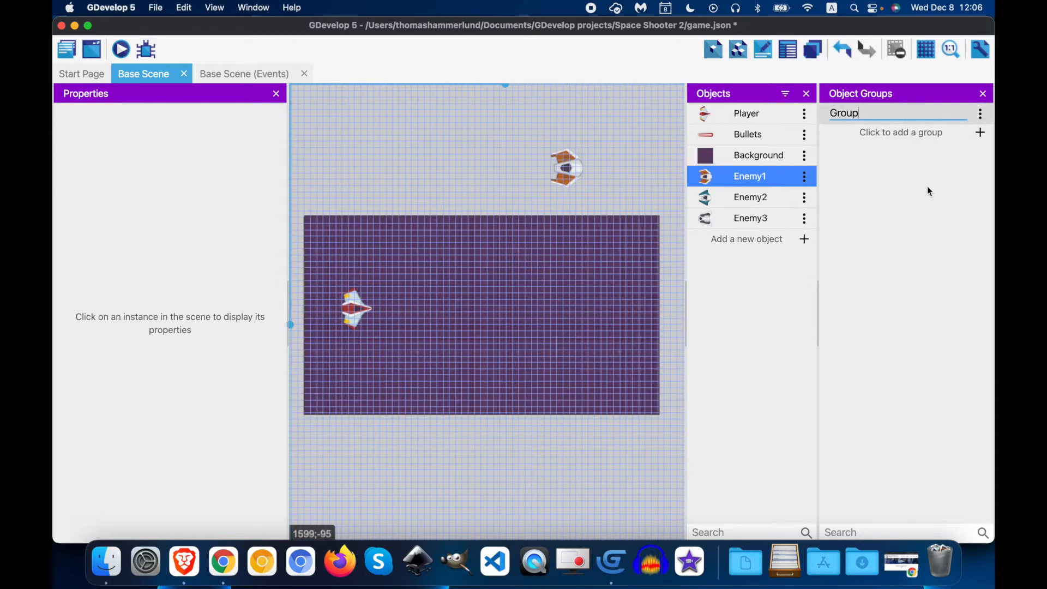
type("Enemies")
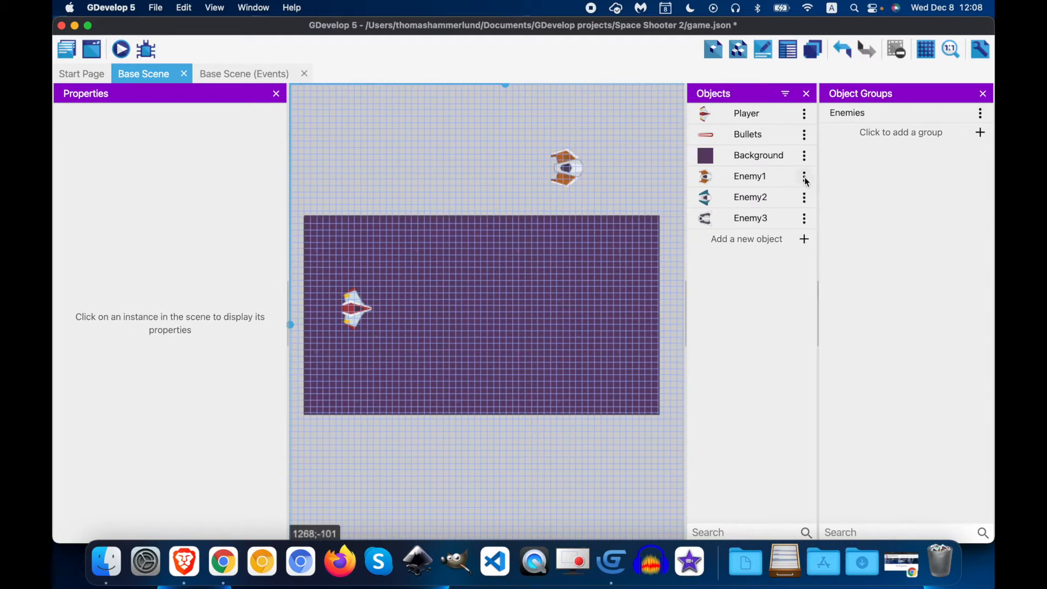
Add the Health behavior to Enemy1 with default 100 health and apply
left_click(804, 176)
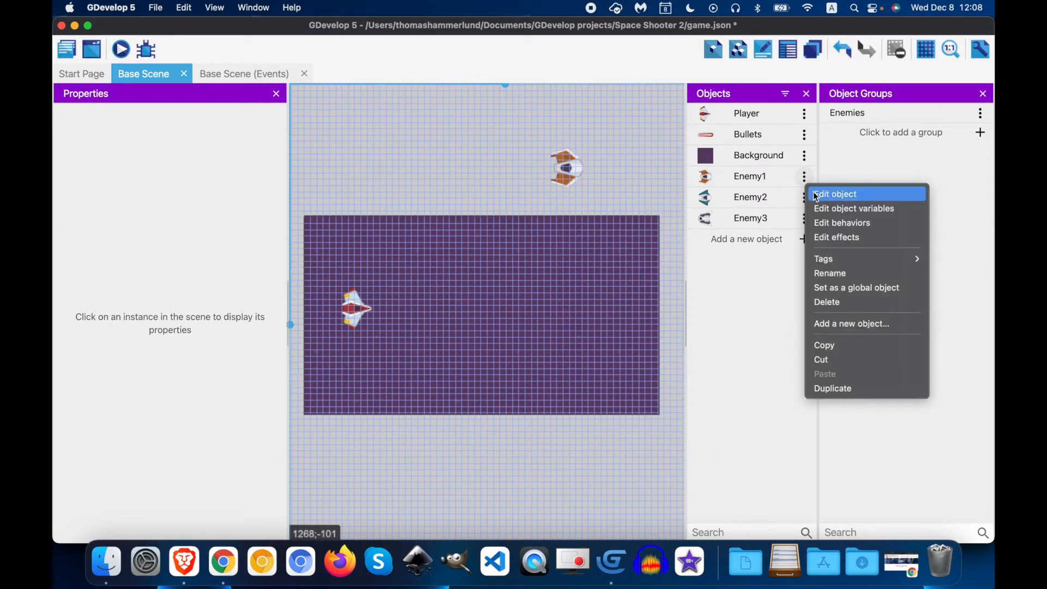
left_click(836, 194)
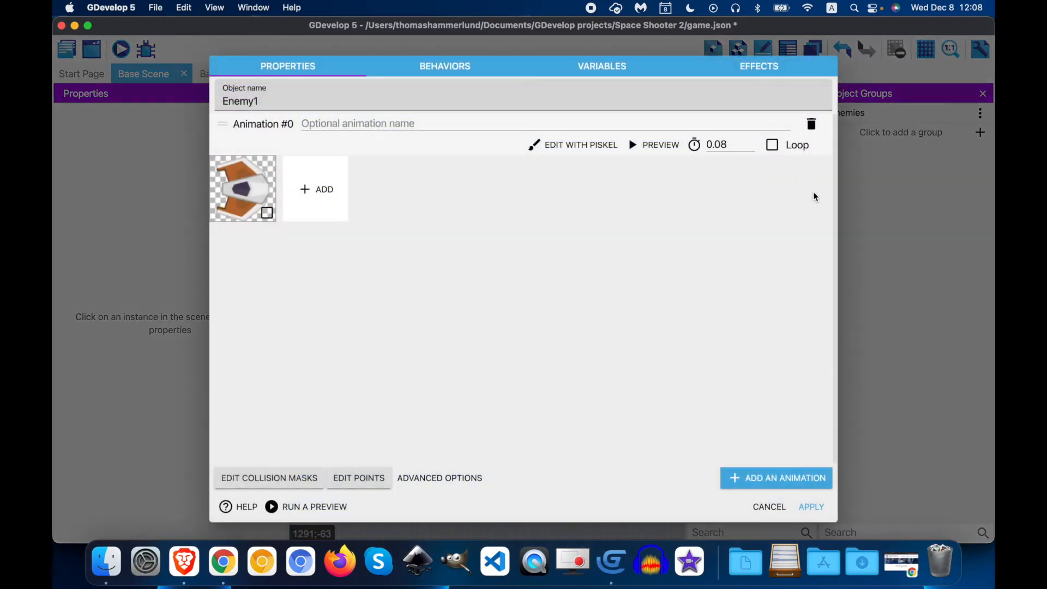
mouse_move(484, 79)
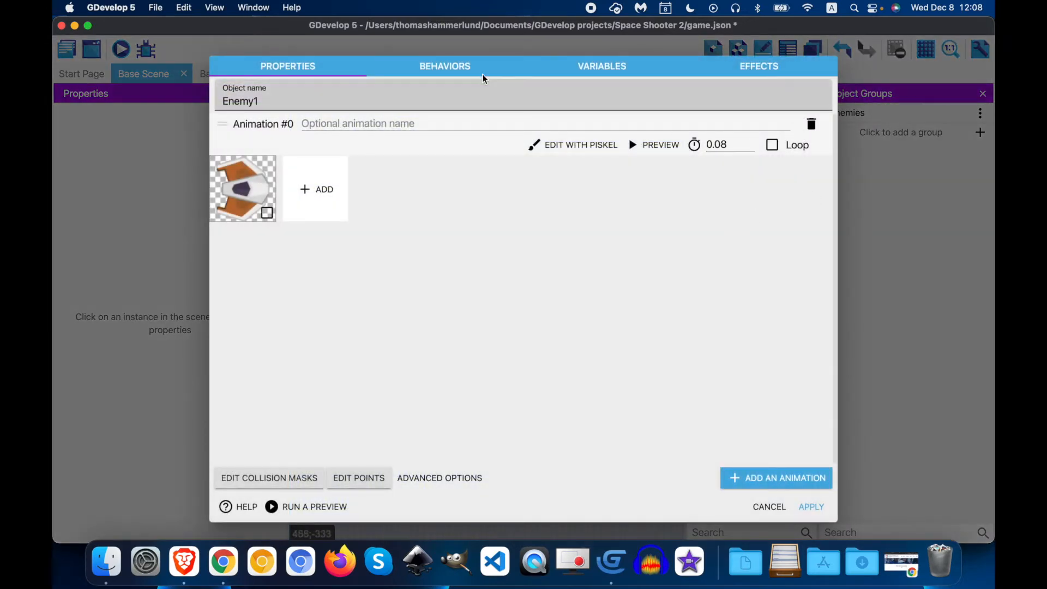
left_click(445, 66)
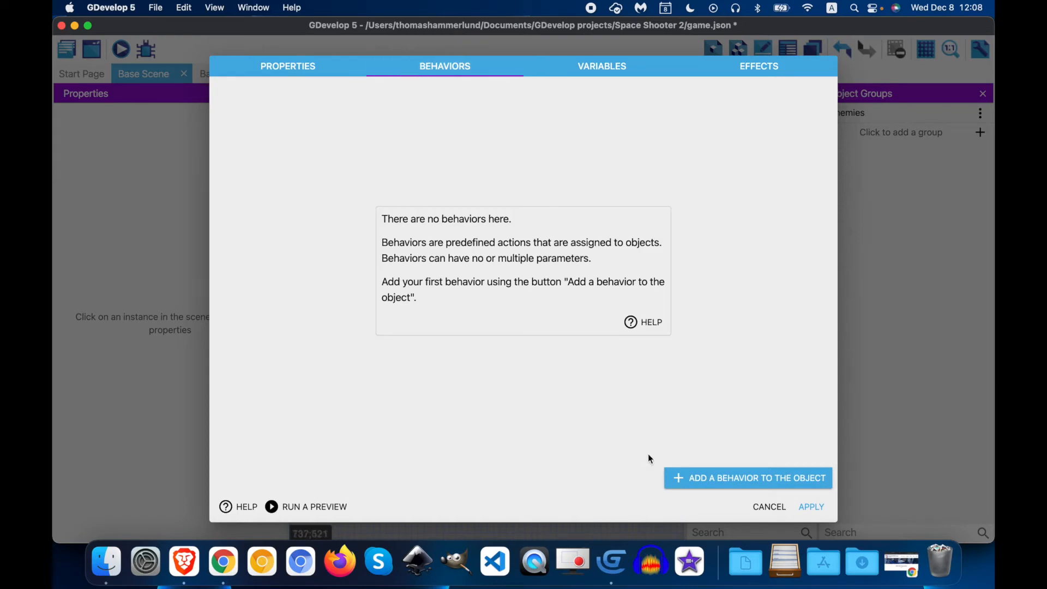
left_click(747, 478)
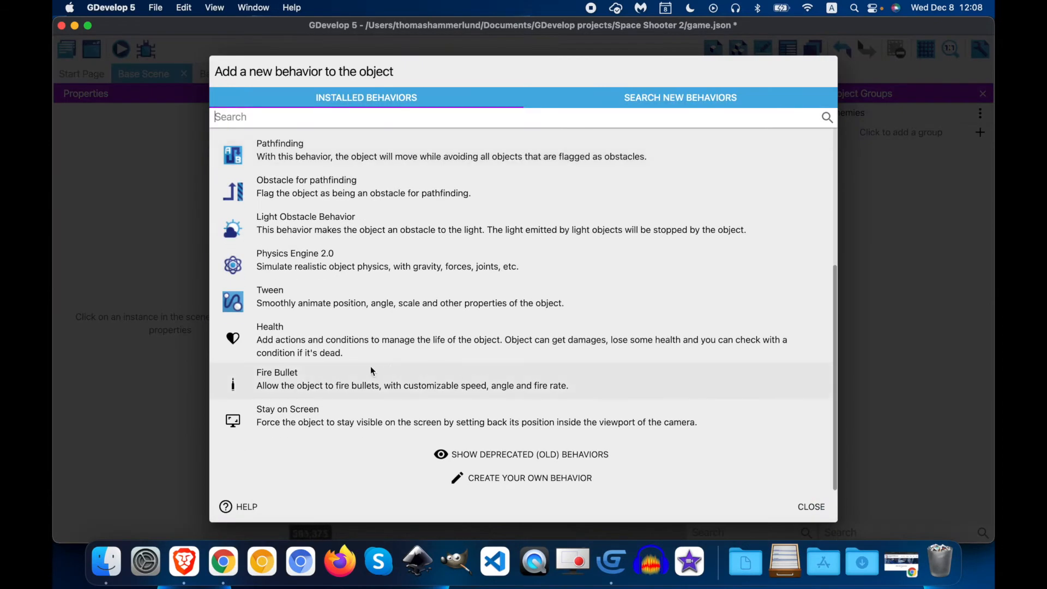
left_click(270, 327)
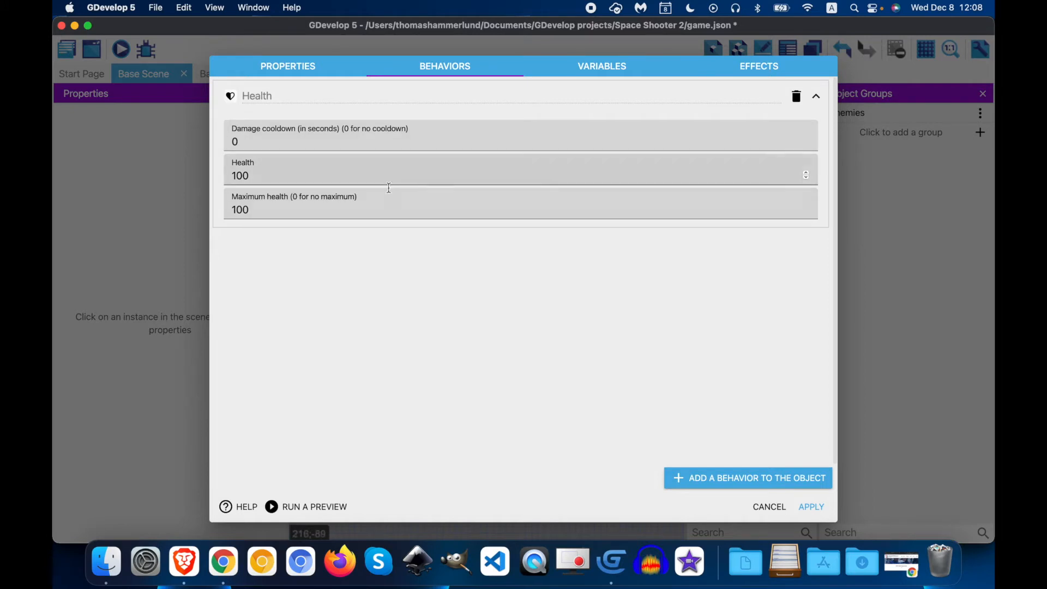
left_click(812, 506)
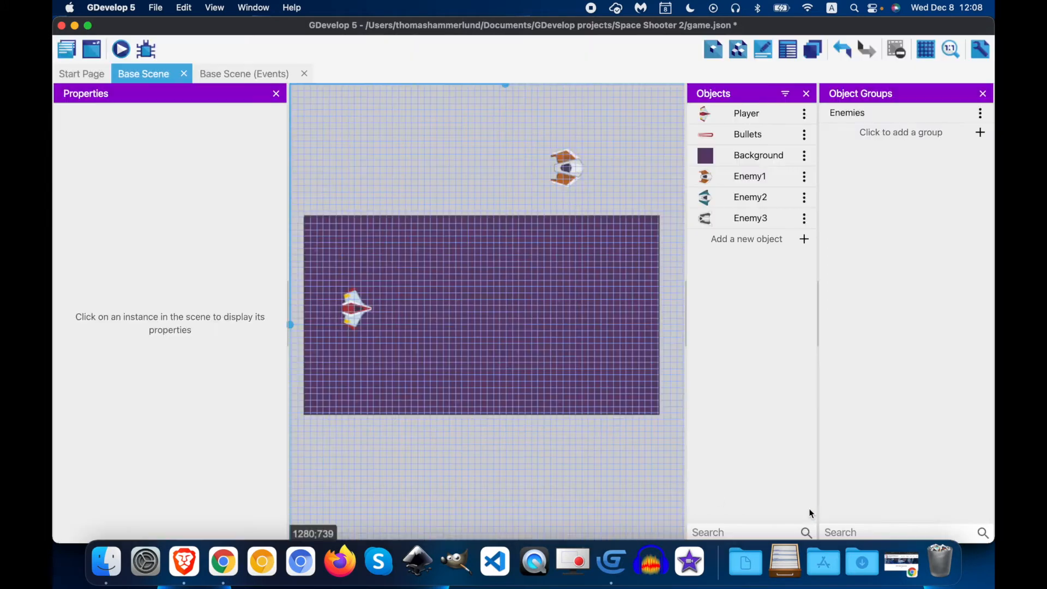
Add the Health behavior to Enemy2 and enter 50 as its health
left_click(804, 197)
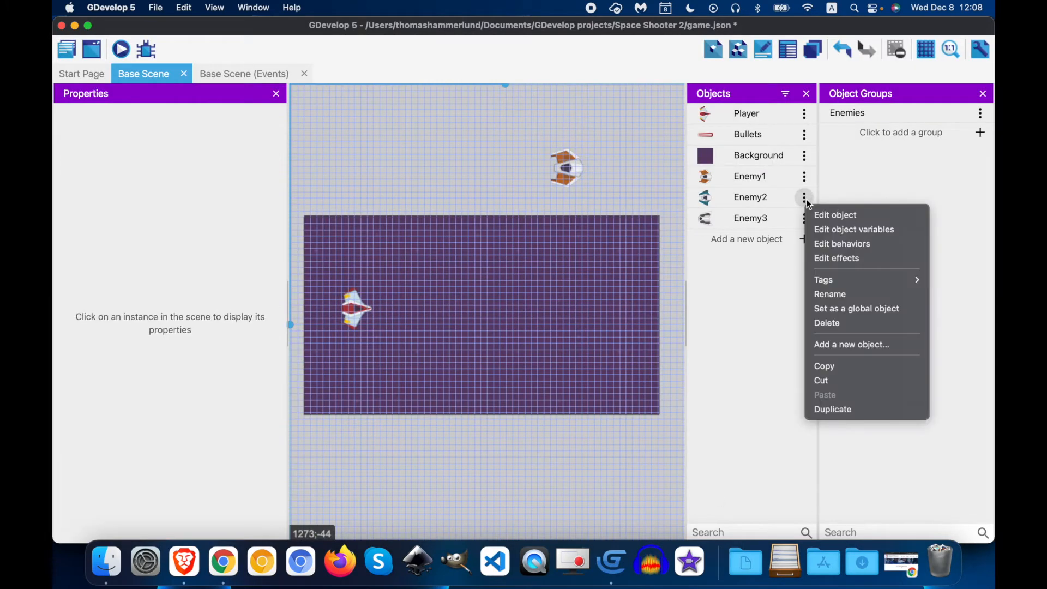
left_click(819, 225)
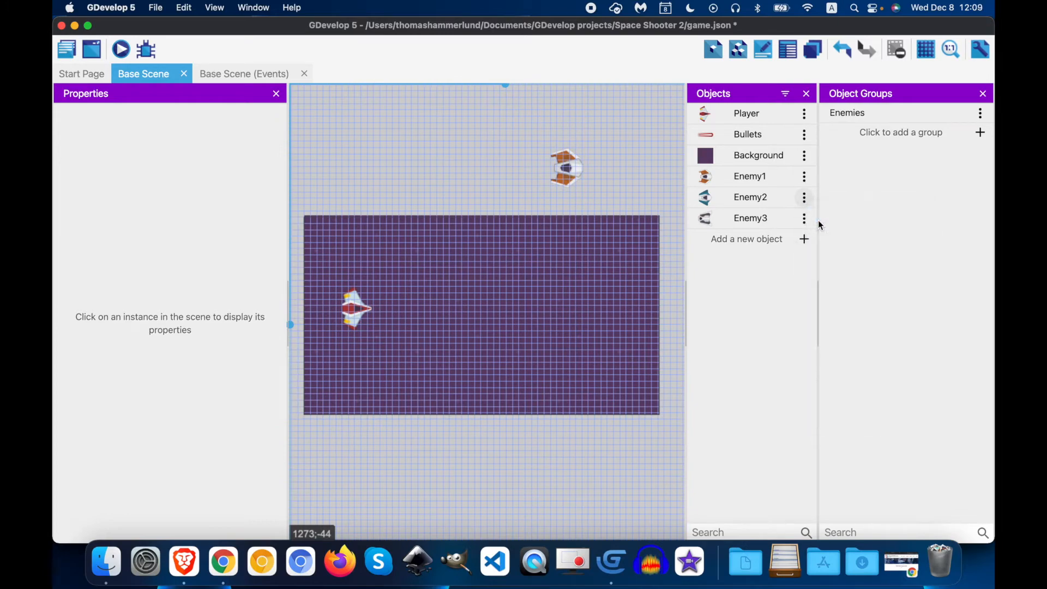
double_click(750, 197)
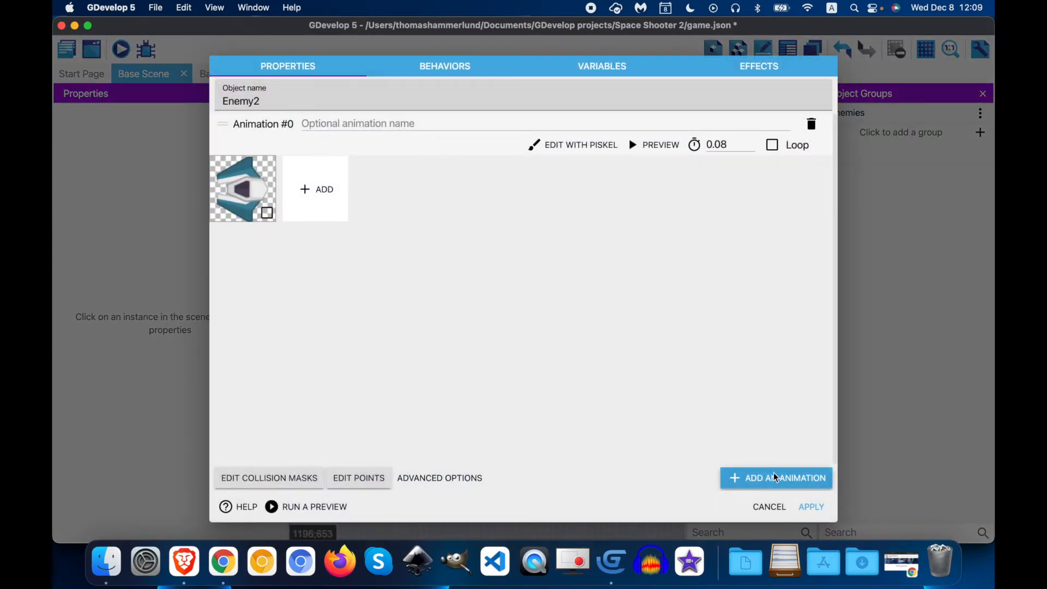
left_click(445, 66)
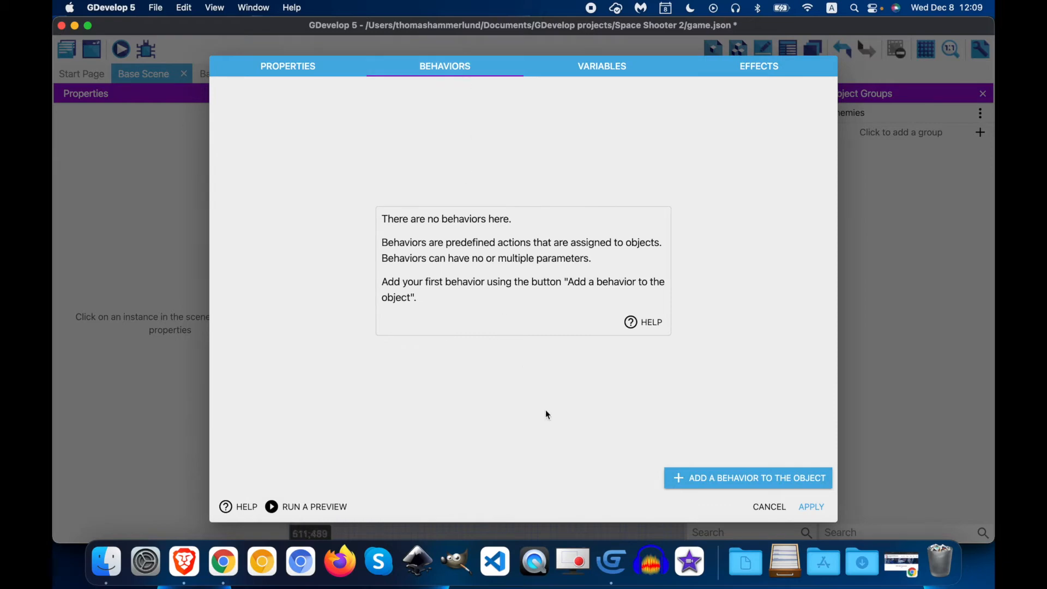
left_click(748, 477)
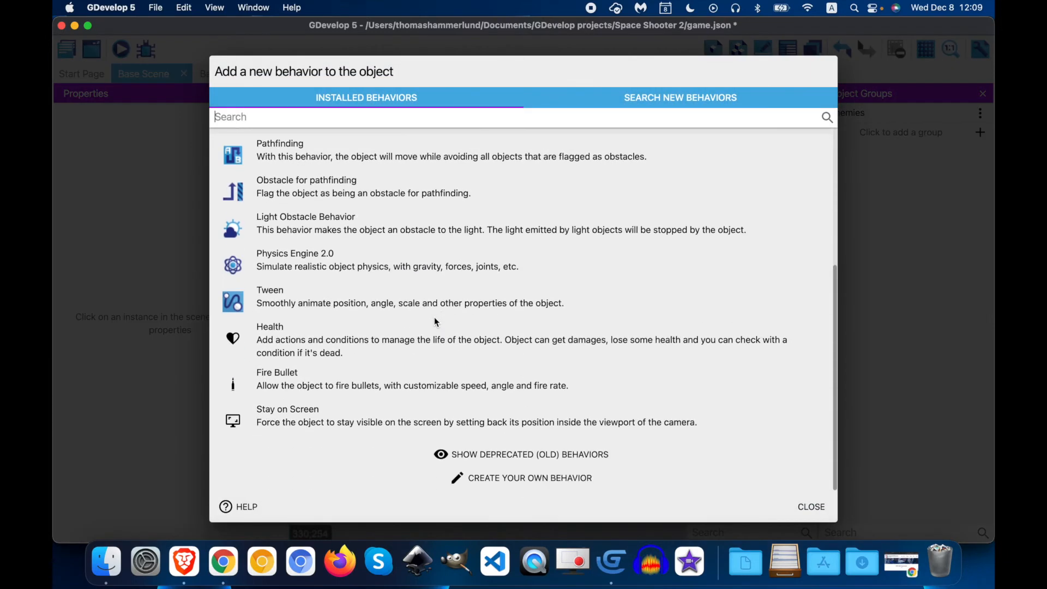
left_click(271, 339)
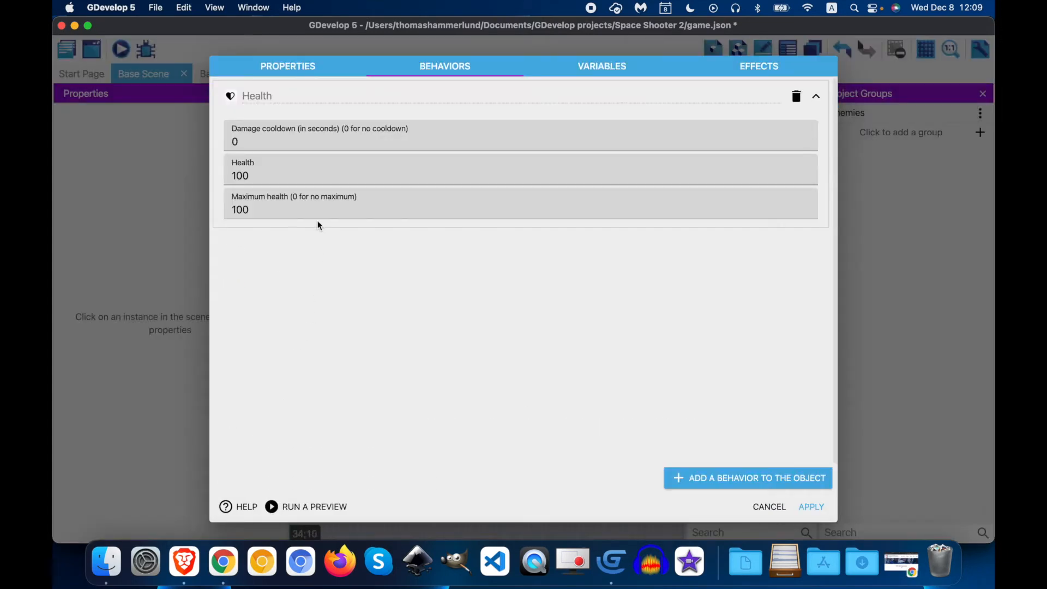
left_click(240, 176)
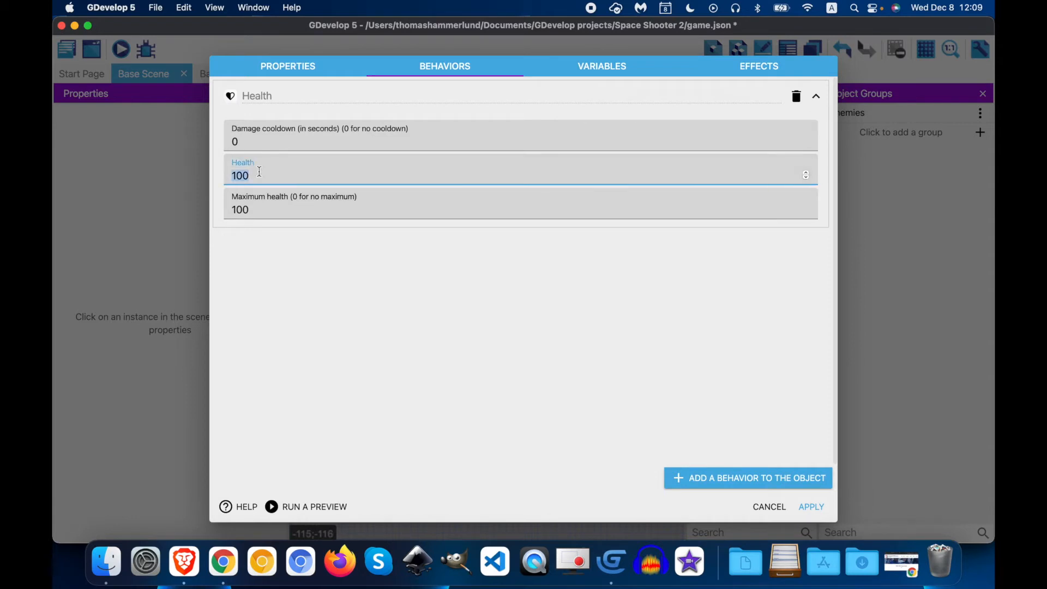
type("50")
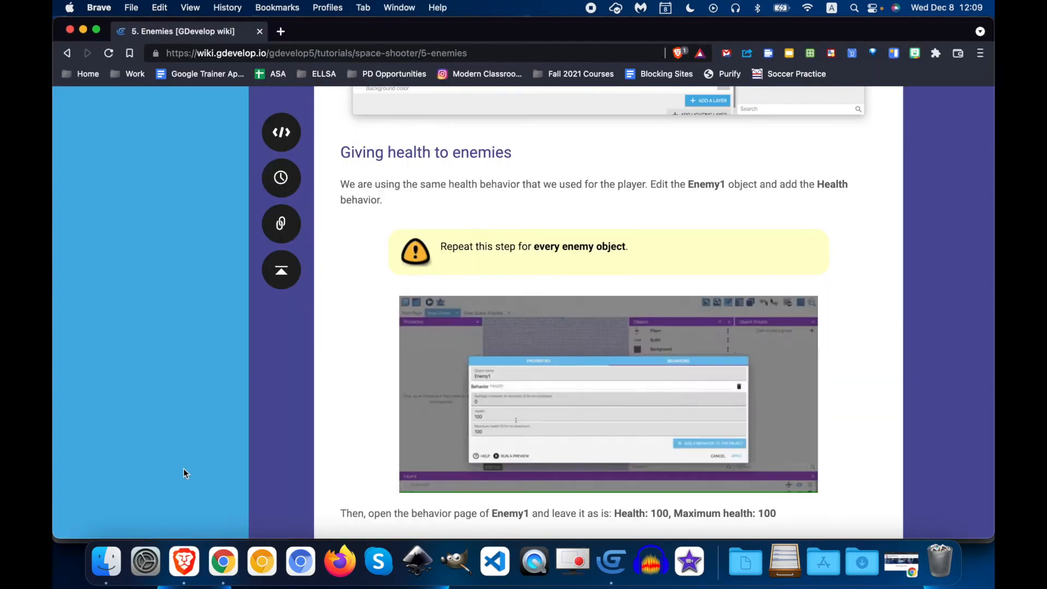
Scroll the Brave tutorial page to the Enemy2 and Enemy3 health instructions
scroll("down", 3)
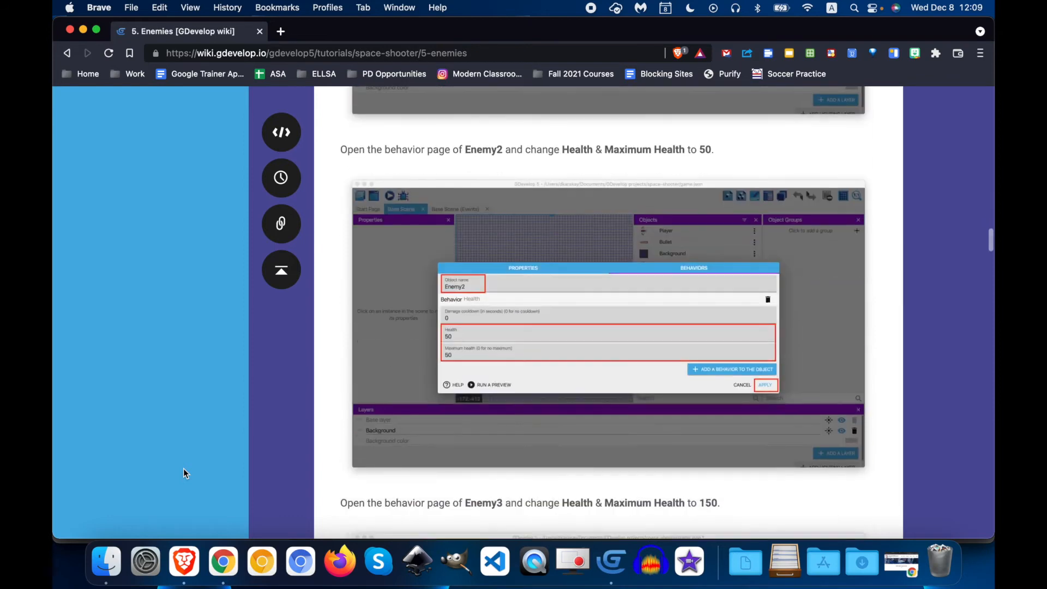
mouse_move(224, 557)
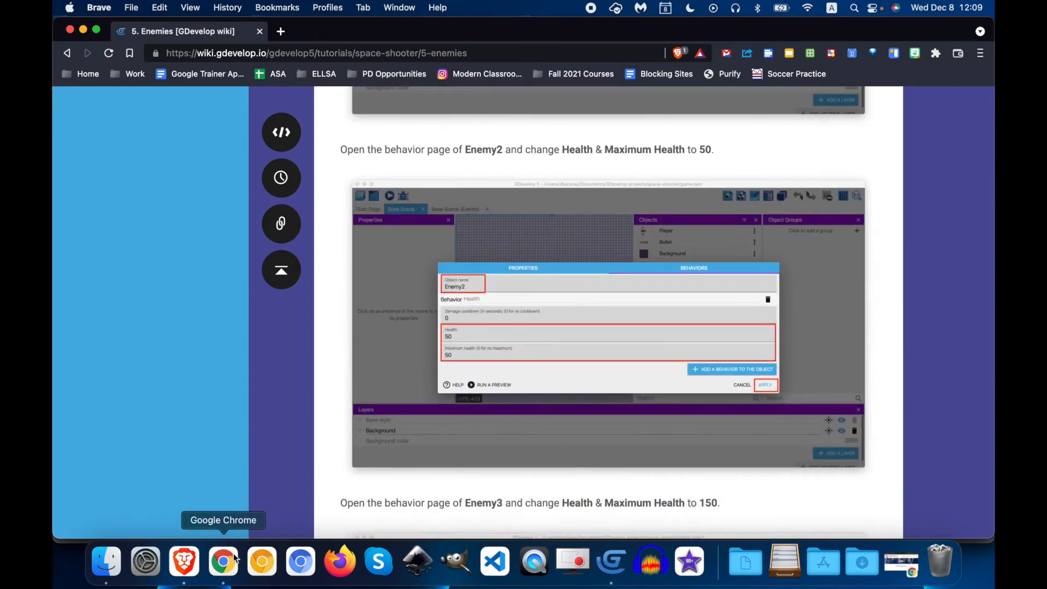
mouse_move(649, 557)
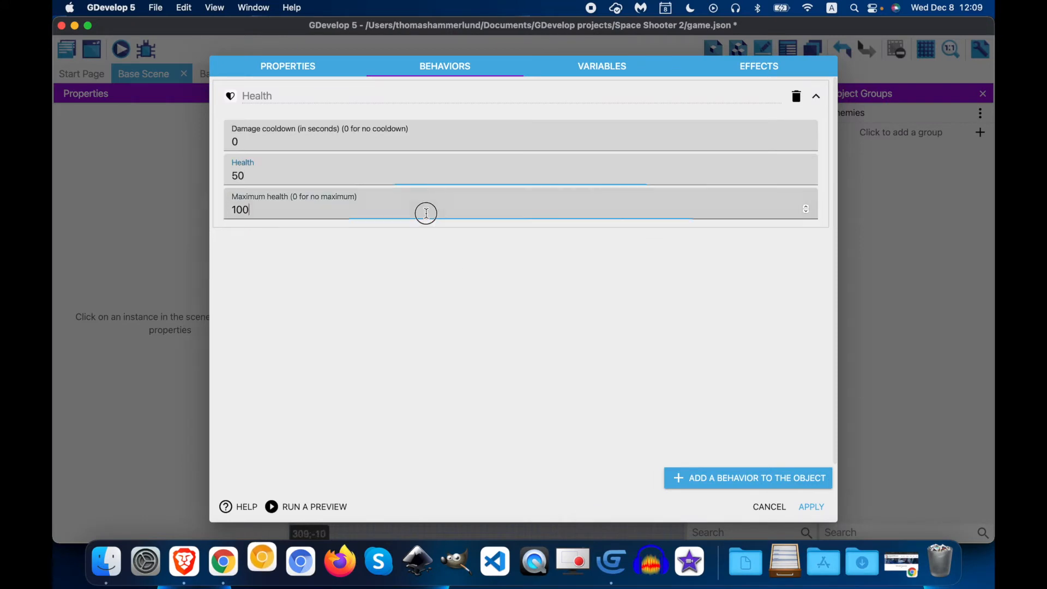
Enter 50 as Enemy2's maximum health and apply the editor
type("50")
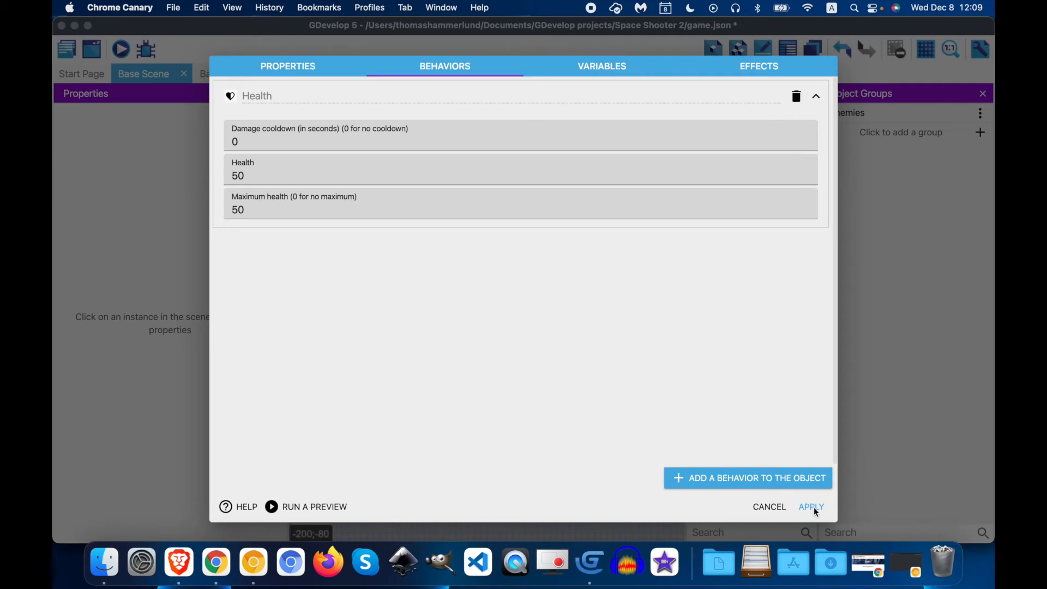
left_click(521, 209)
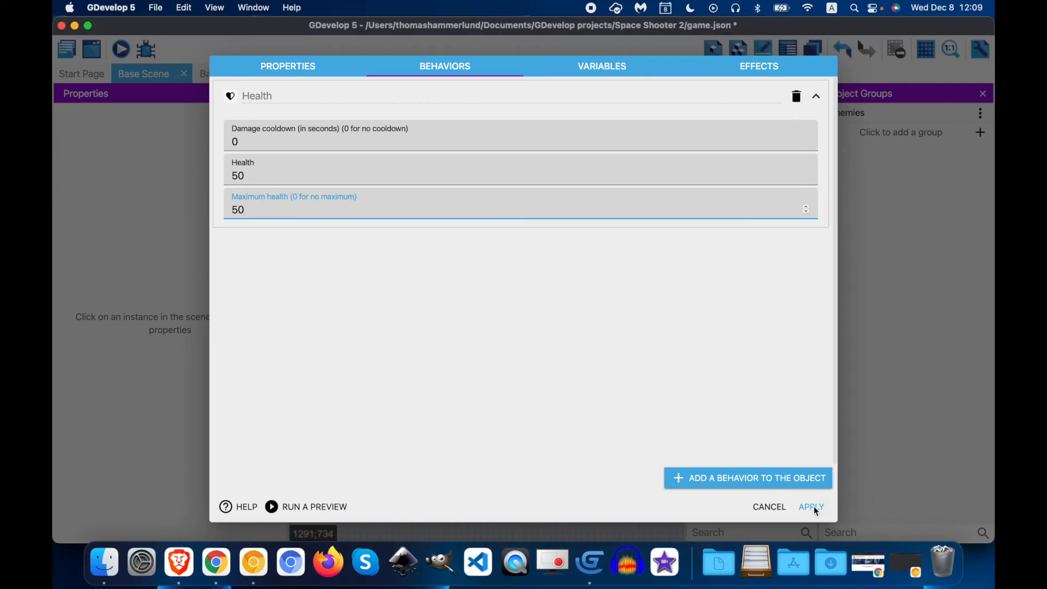
left_click(811, 506)
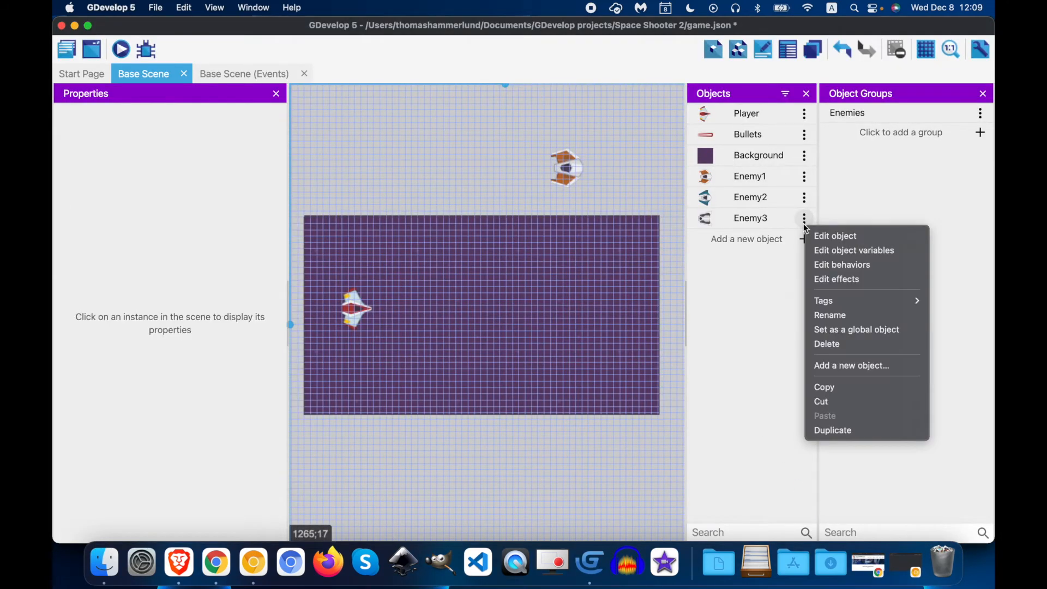
Give Enemy3 a Health behavior at 150 health, apply, and switch to the events sheet
left_click(836, 235)
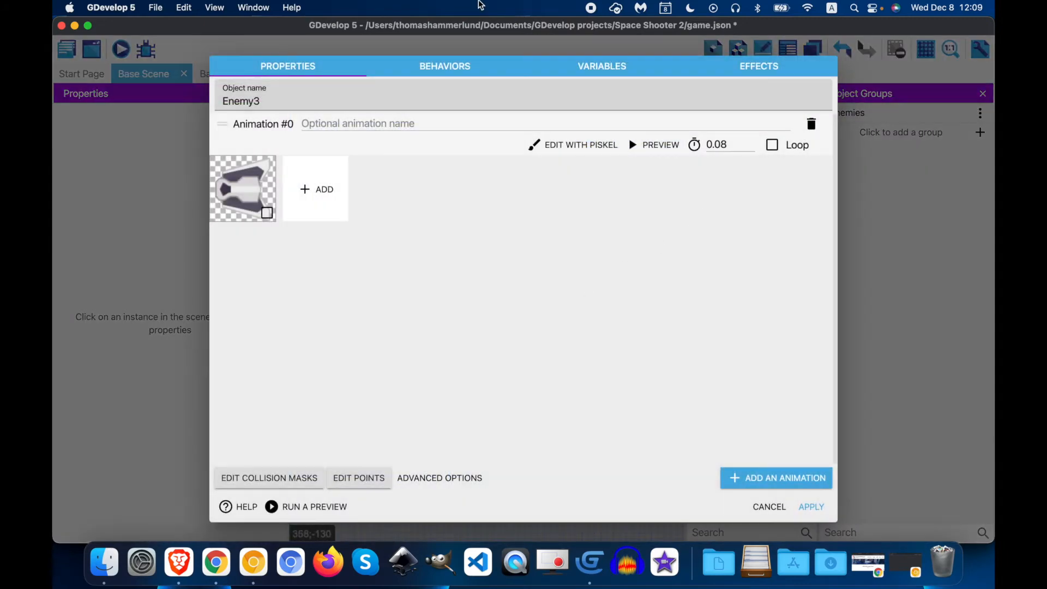
left_click(445, 66)
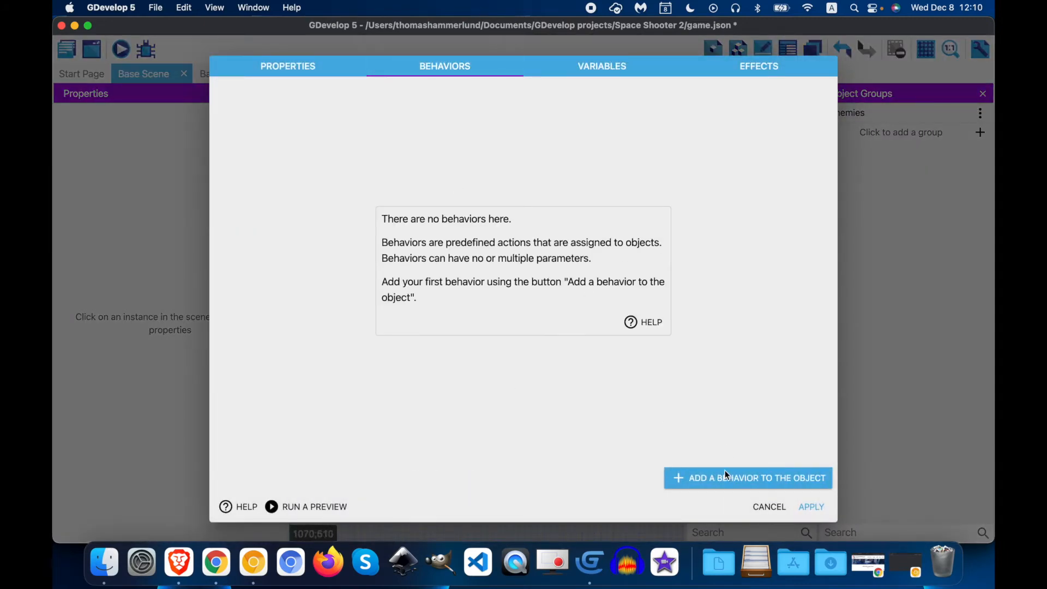
left_click(747, 478)
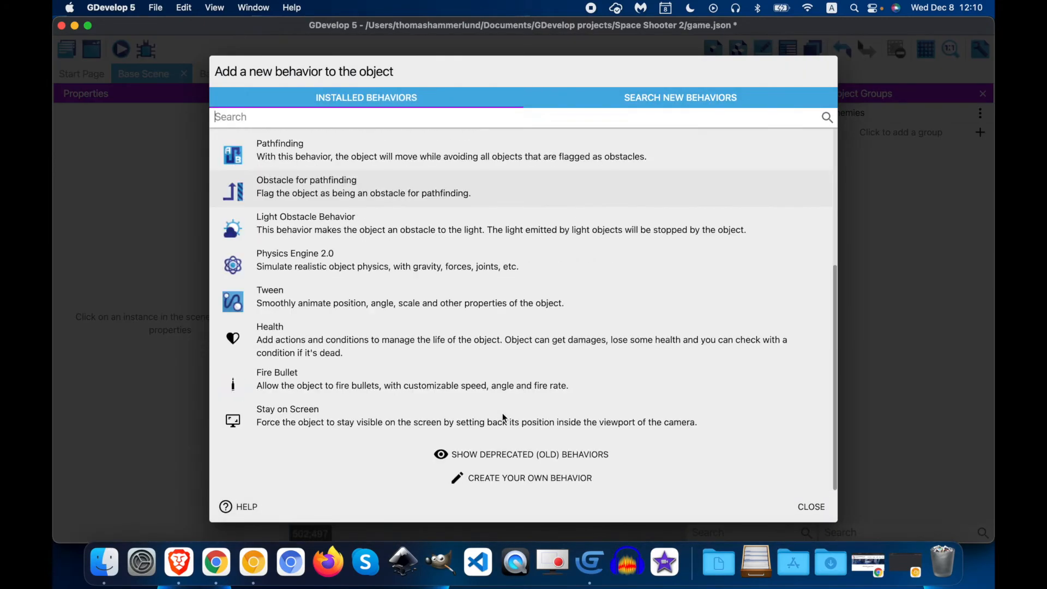
left_click(270, 340)
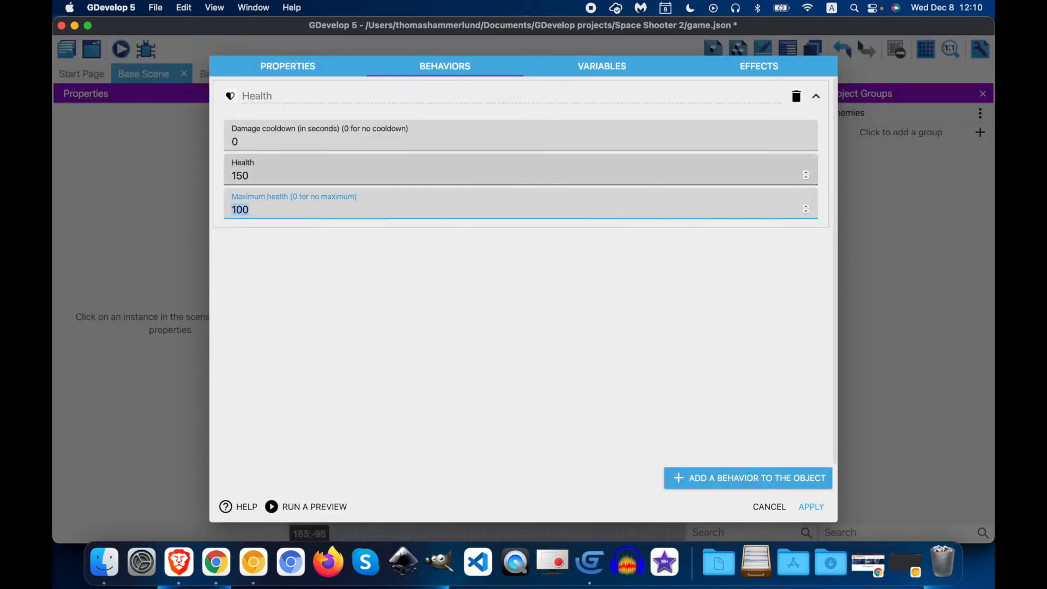
type("150")
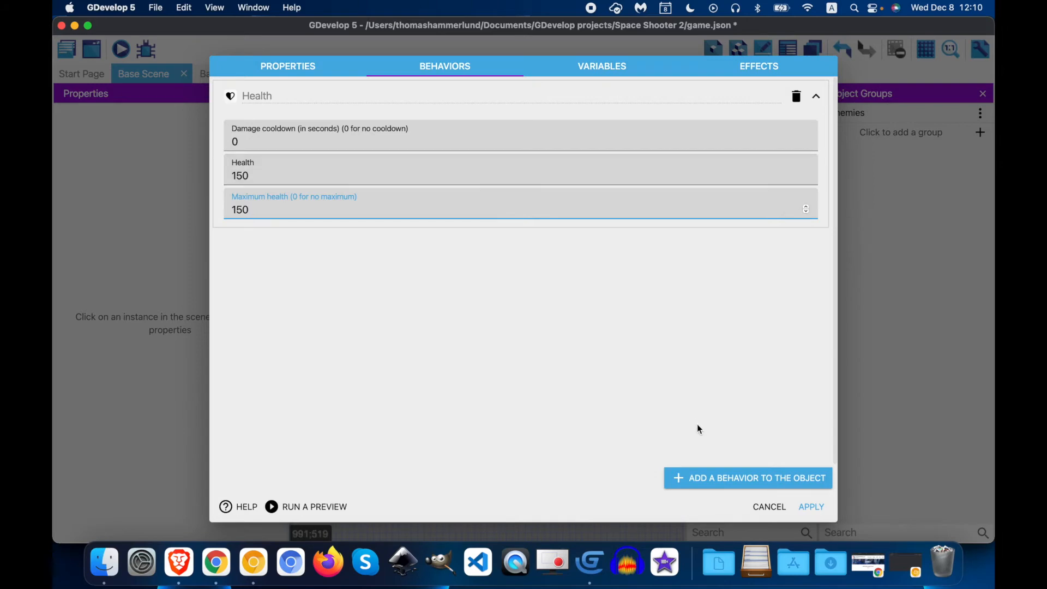
left_click(812, 507)
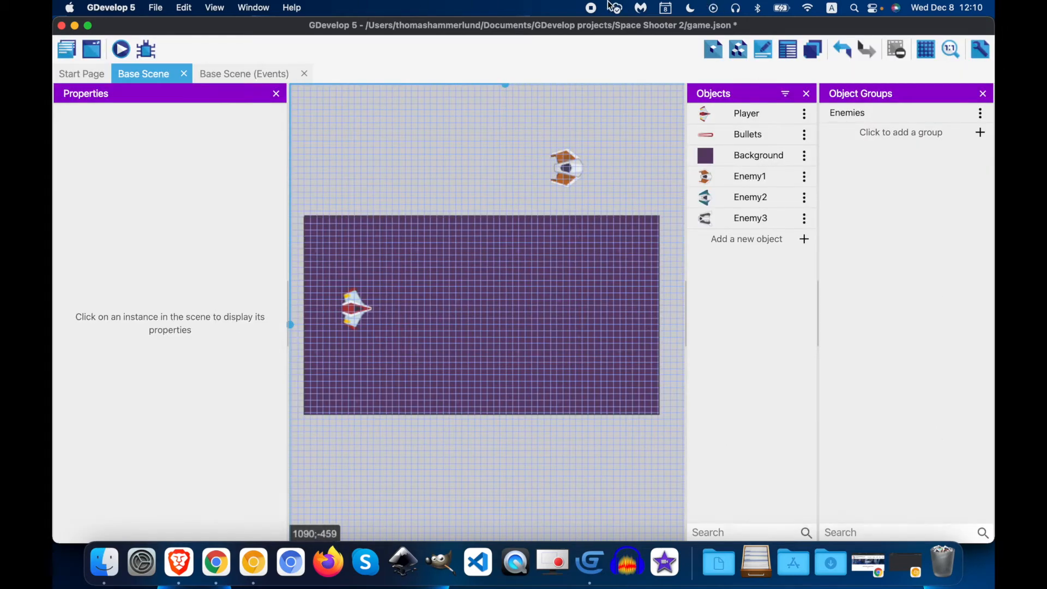
mouse_move(702, 495)
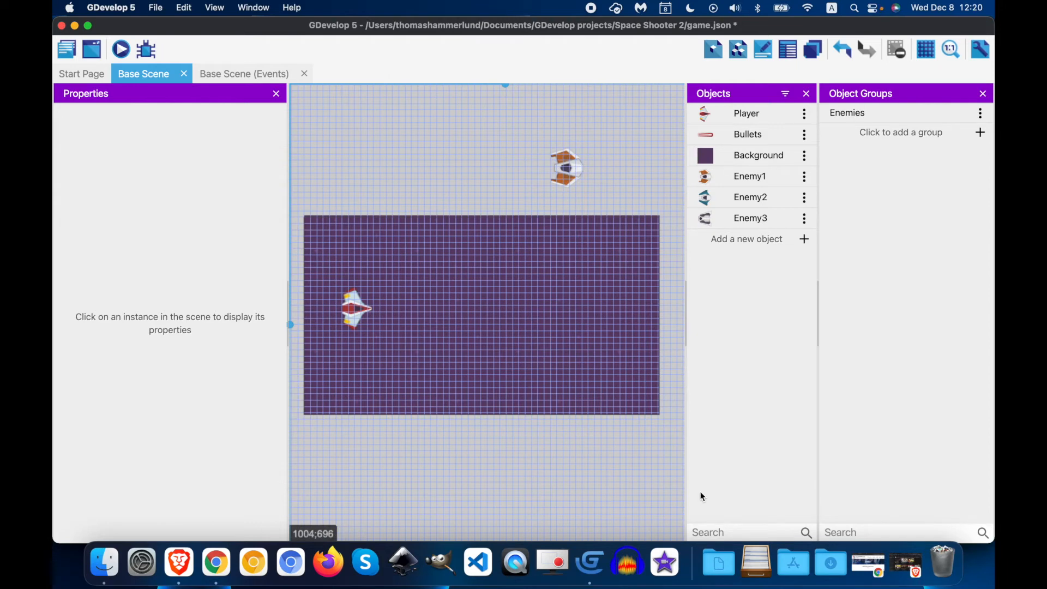
mouse_move(346, 169)
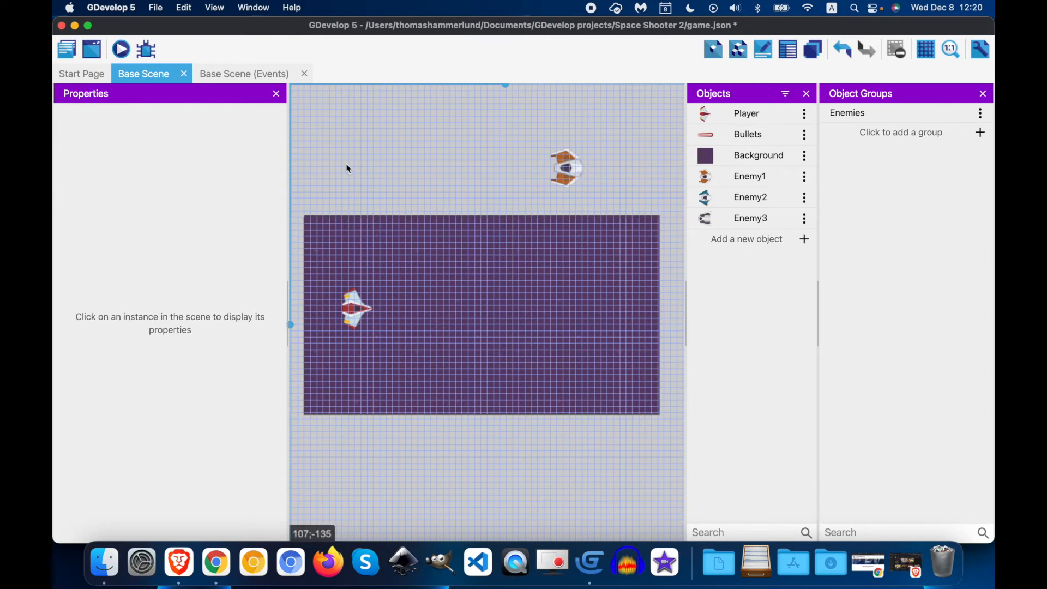
left_click(245, 73)
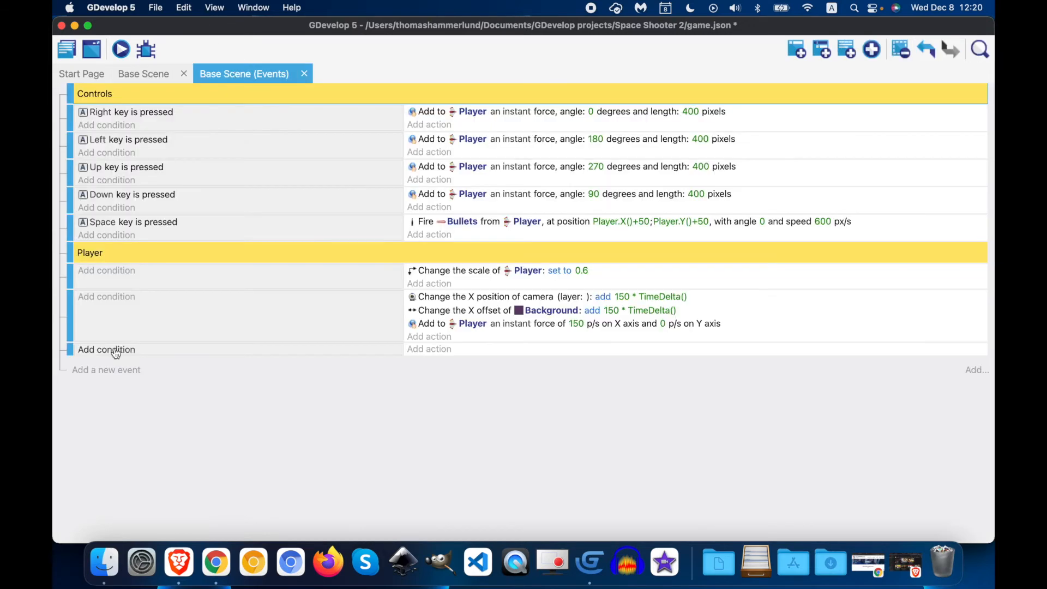
Add a Collision condition testing the Enemies group against Bullets
left_click(107, 350)
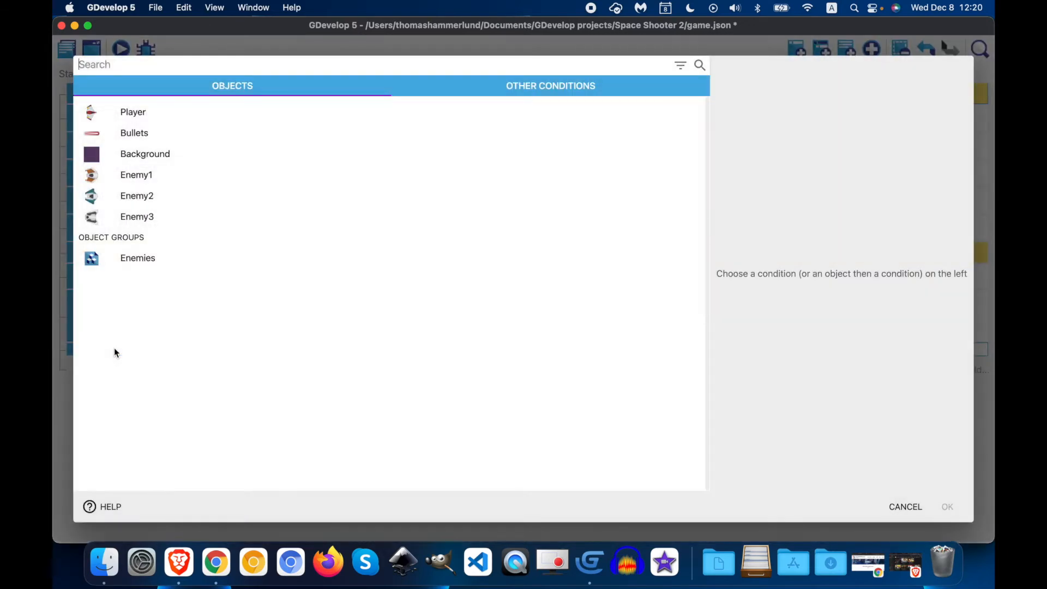
mouse_move(120, 252)
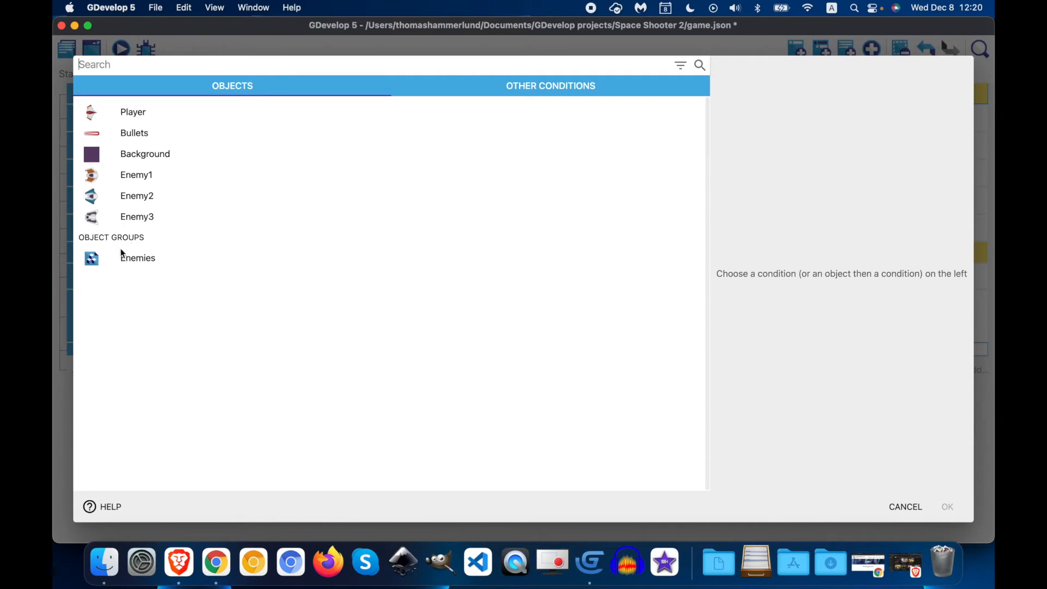
left_click(137, 258)
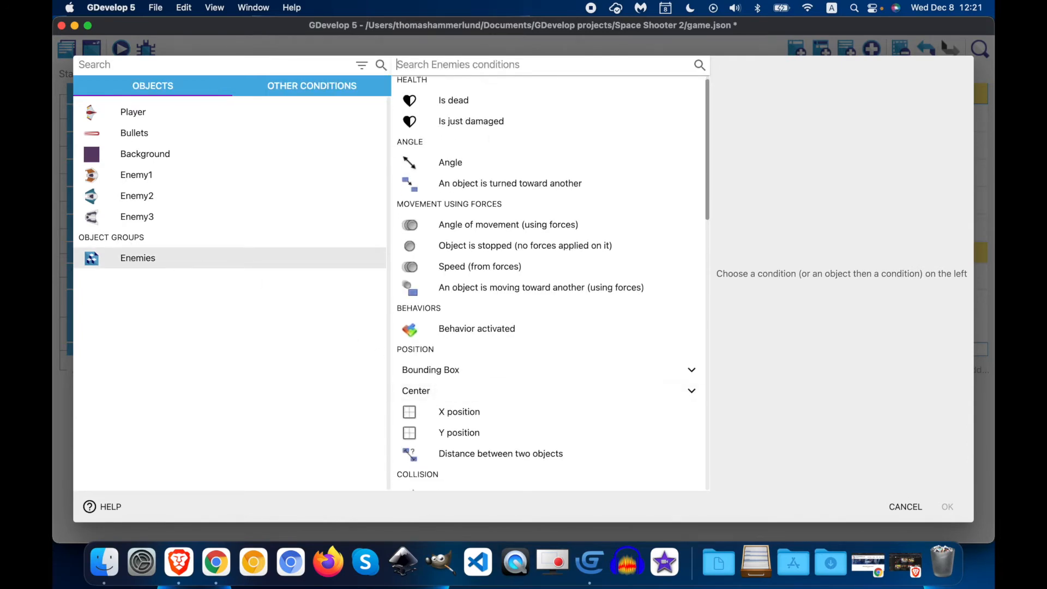
type("coll")
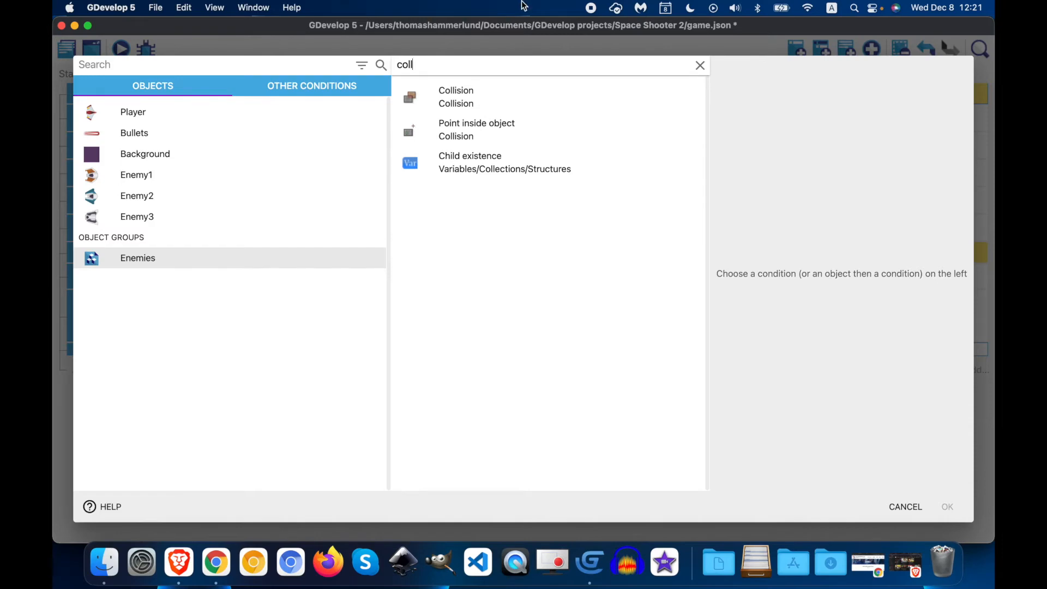
left_click(455, 97)
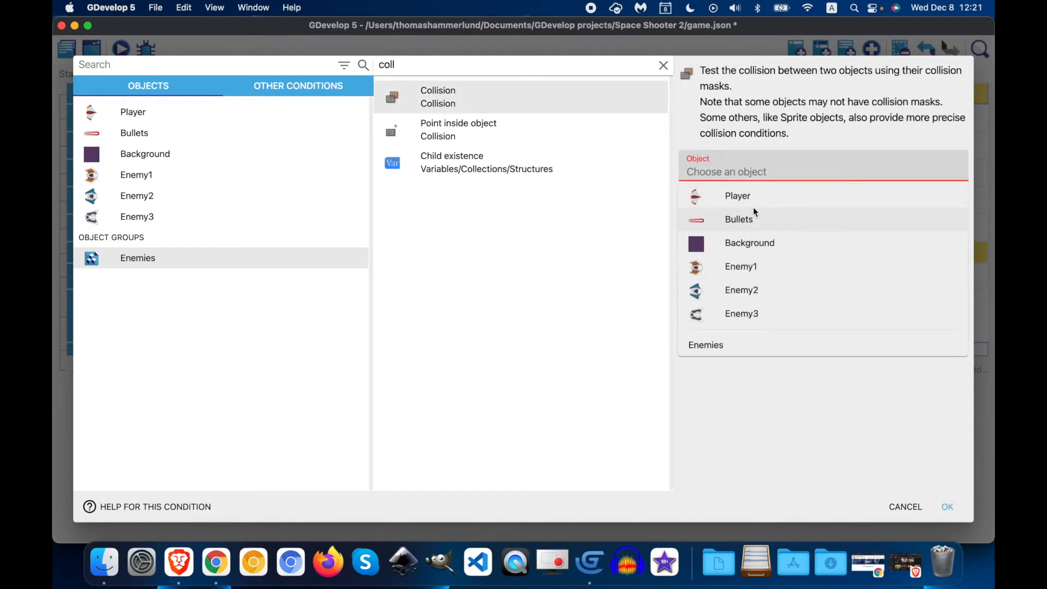
left_click(739, 219)
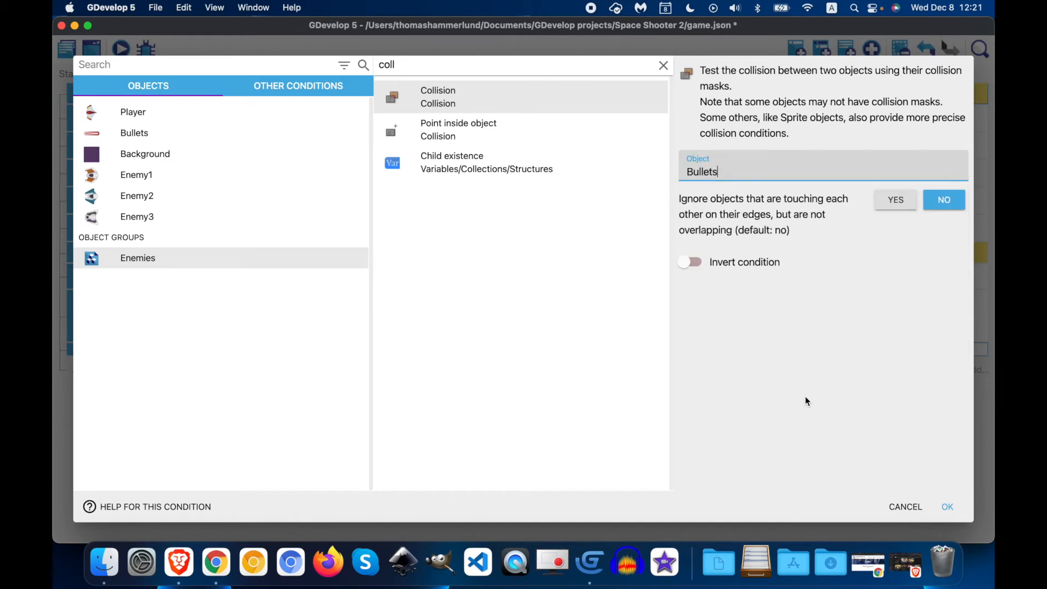
left_click(947, 507)
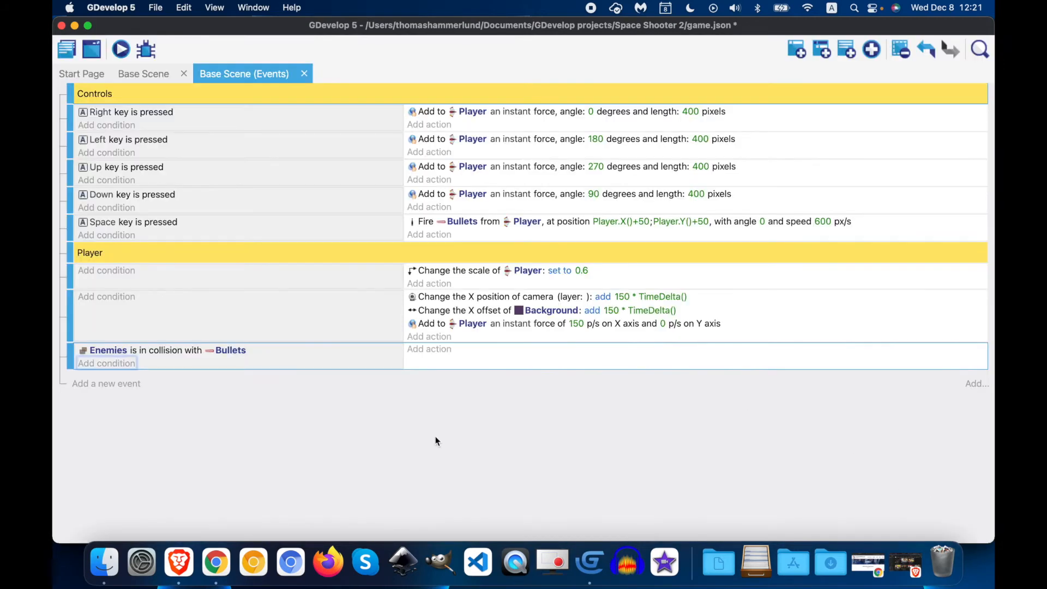
mouse_move(866, 565)
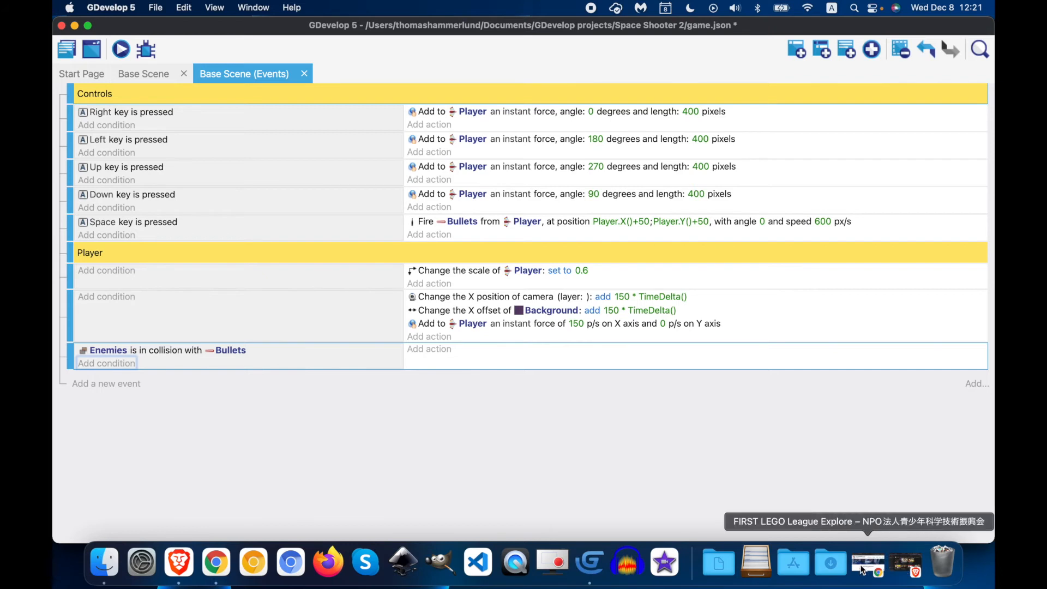
mouse_move(425, 449)
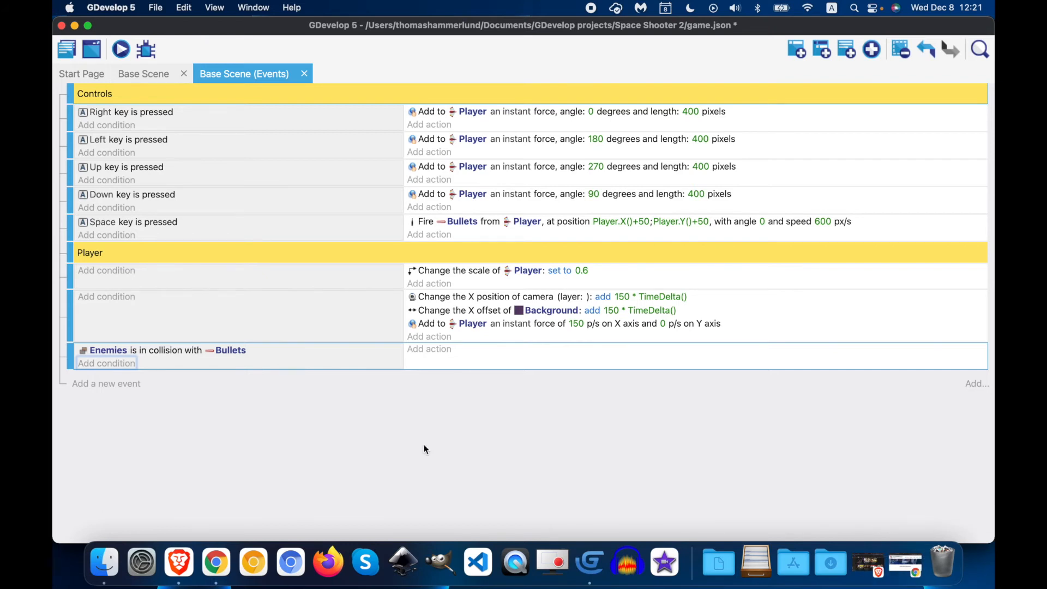
Open the action chooser on the Enemies-in-collision-with-Bullets event
left_click(429, 348)
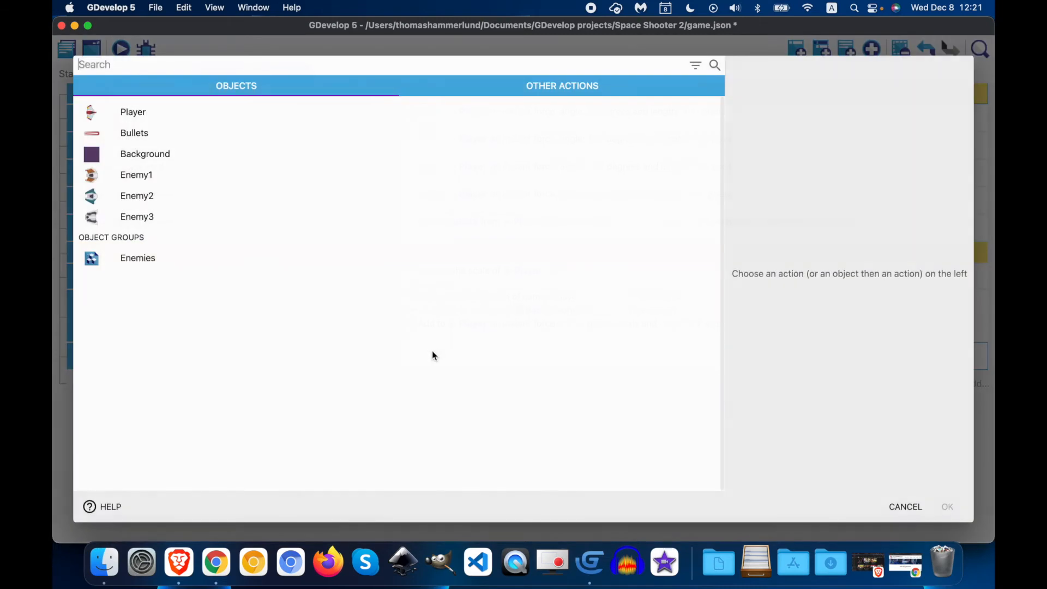
Add a 'Delete the object' action for Bullets, found by searching 'dele'
left_click(134, 132)
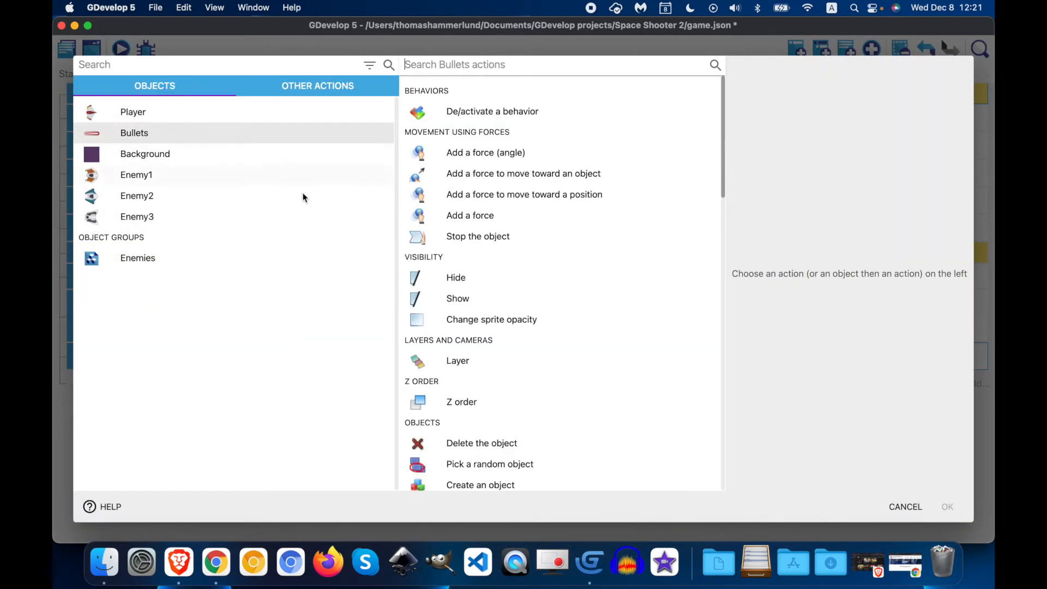
mouse_move(401, 562)
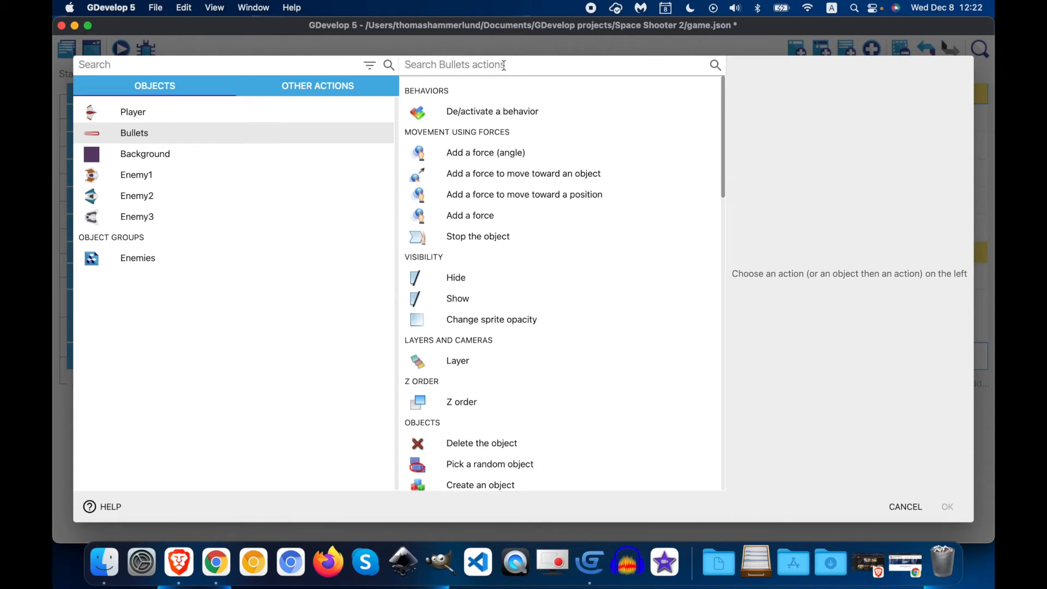
mouse_move(419, 411)
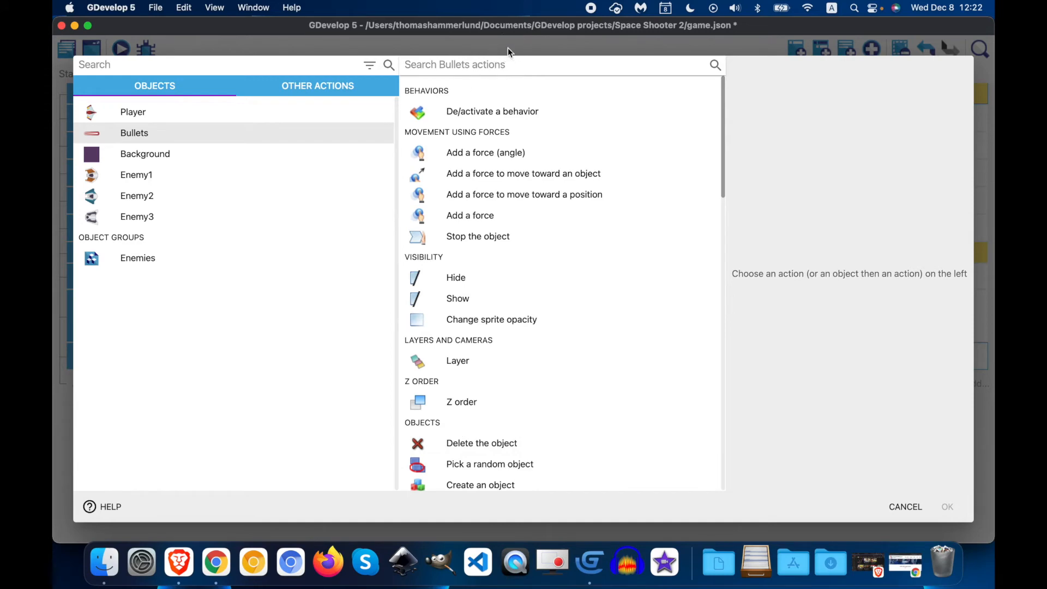
type("dele")
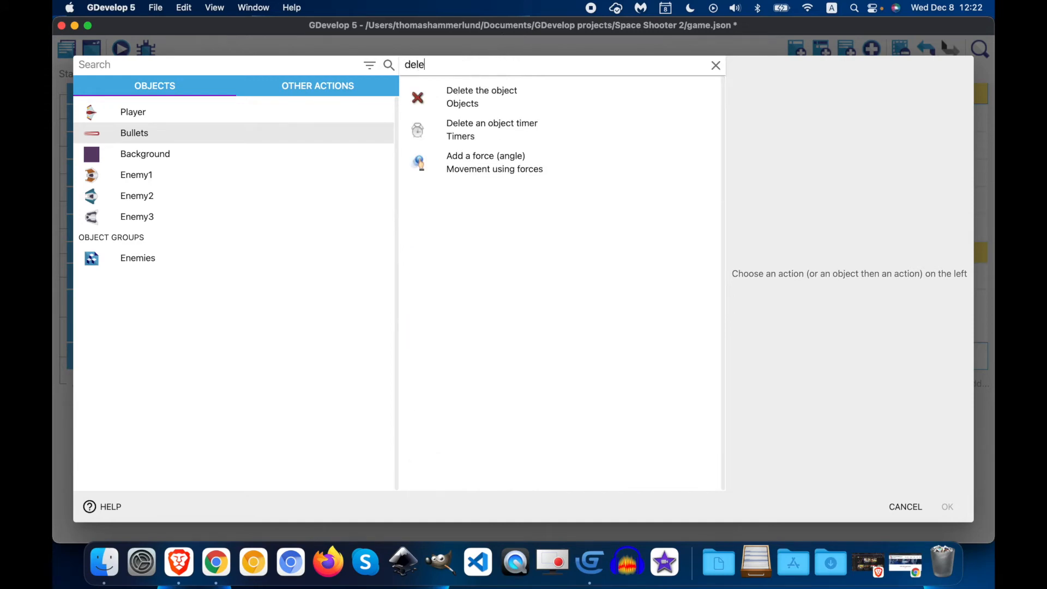
left_click(456, 96)
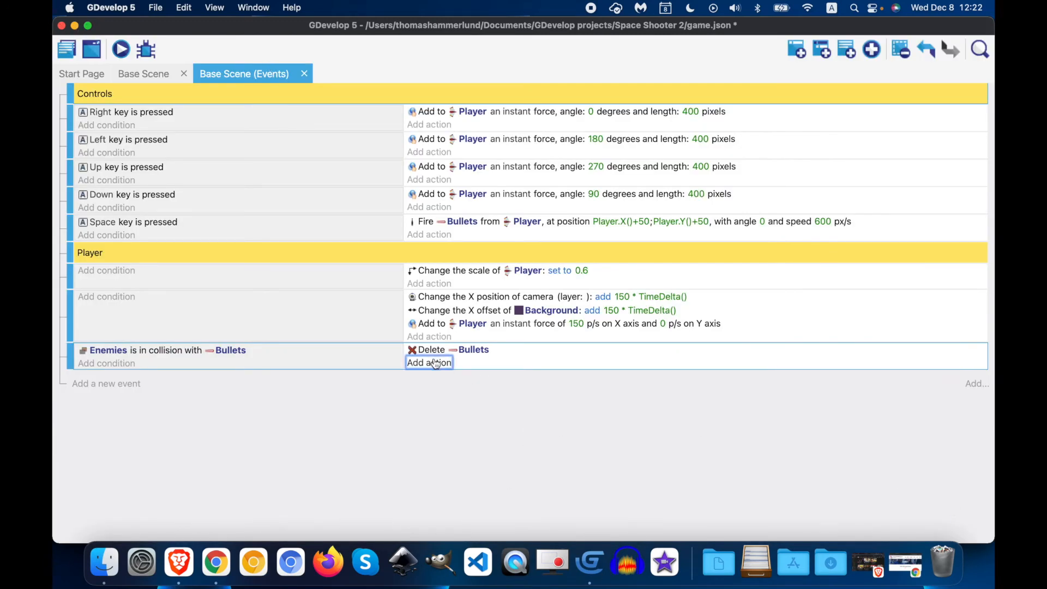
Add a second action, 'Damage the object', dealing 50 damage to Player
left_click(429, 362)
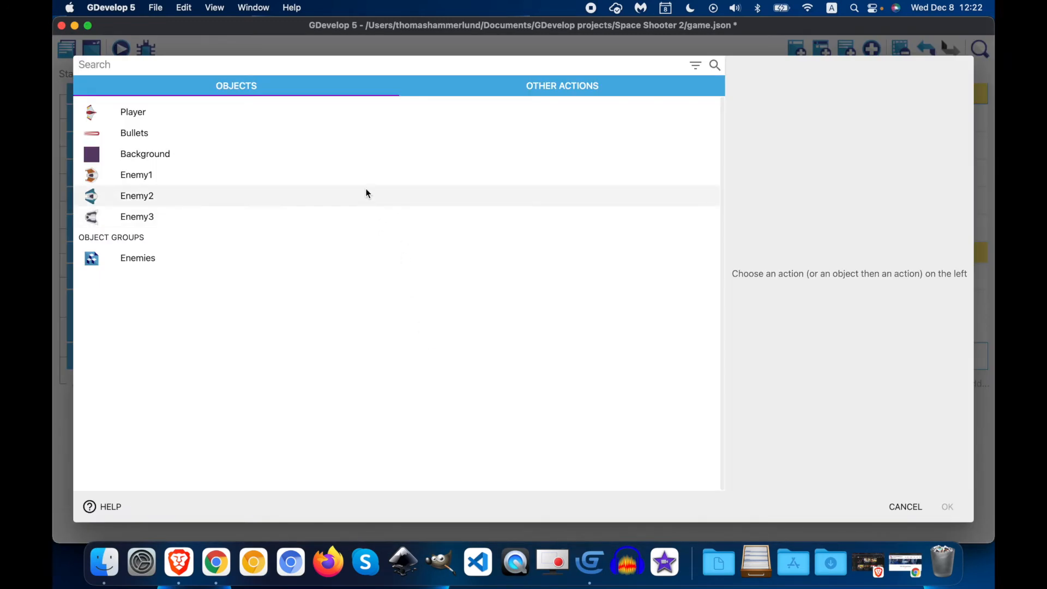
left_click(562, 86)
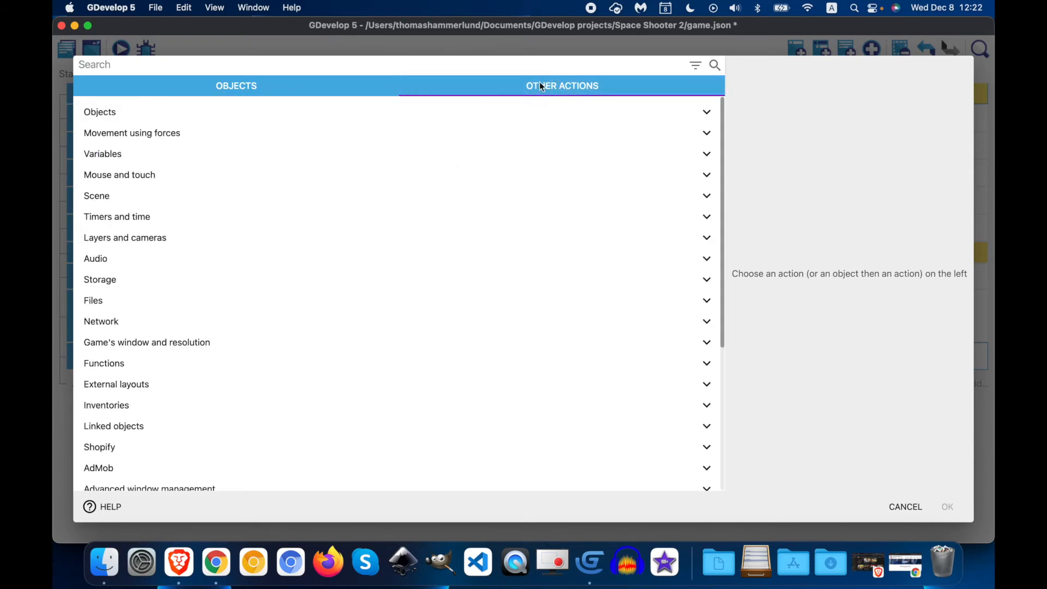
type("damage")
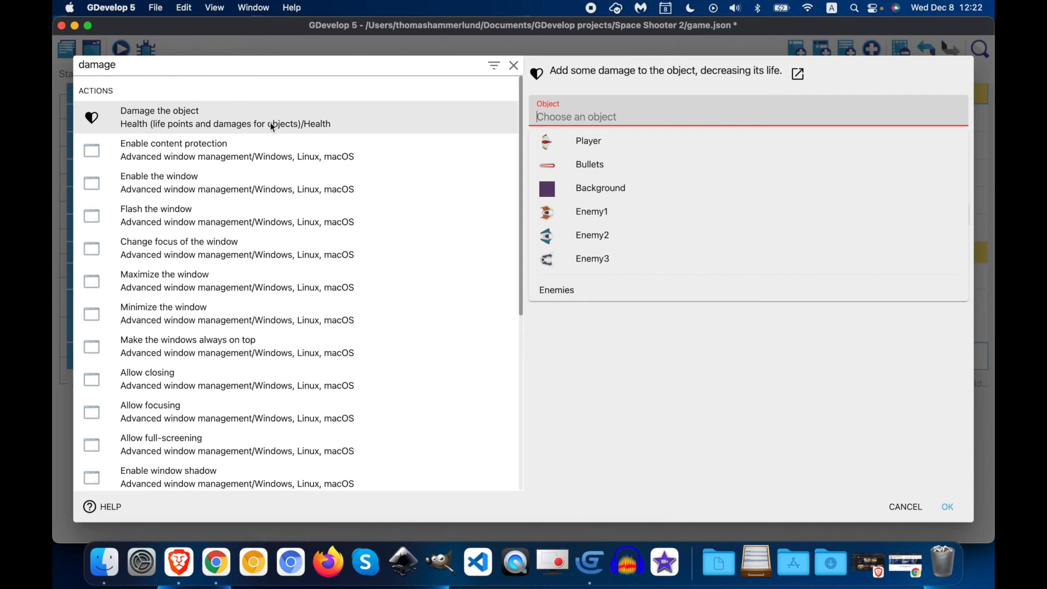
mouse_move(576, 152)
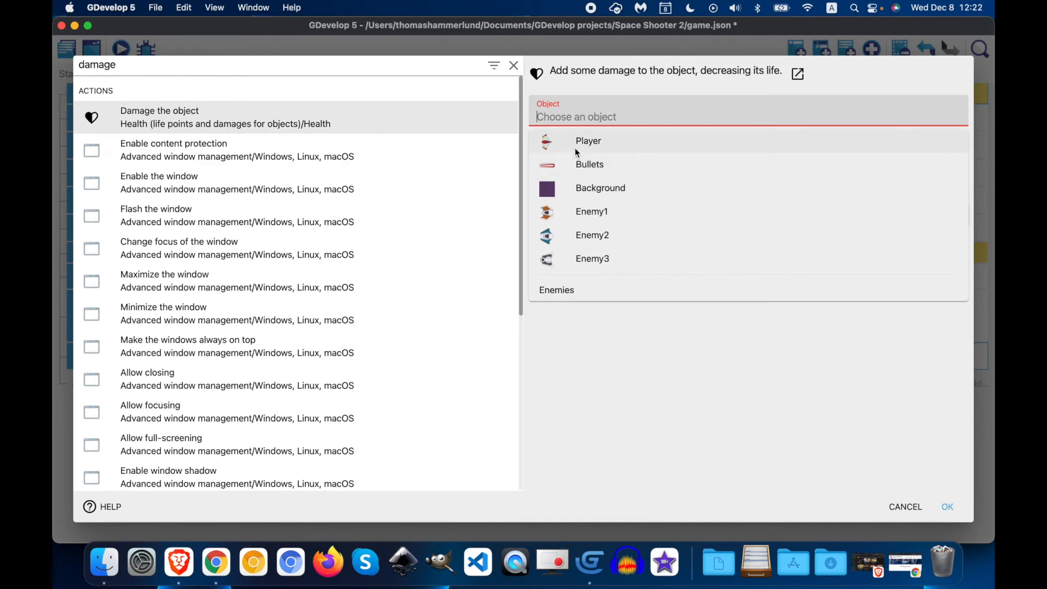
left_click(588, 140)
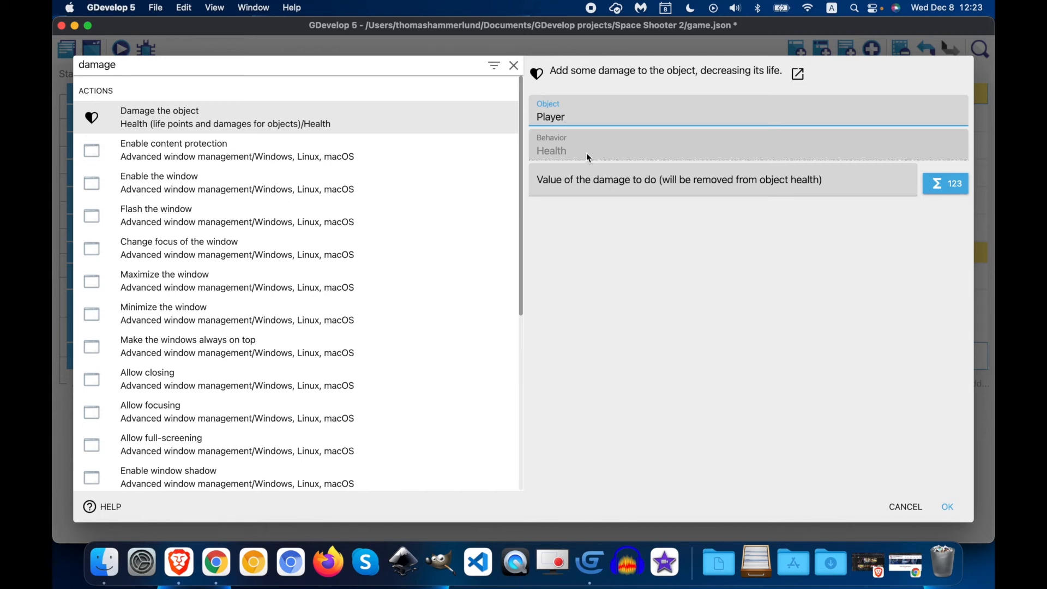
type("5")
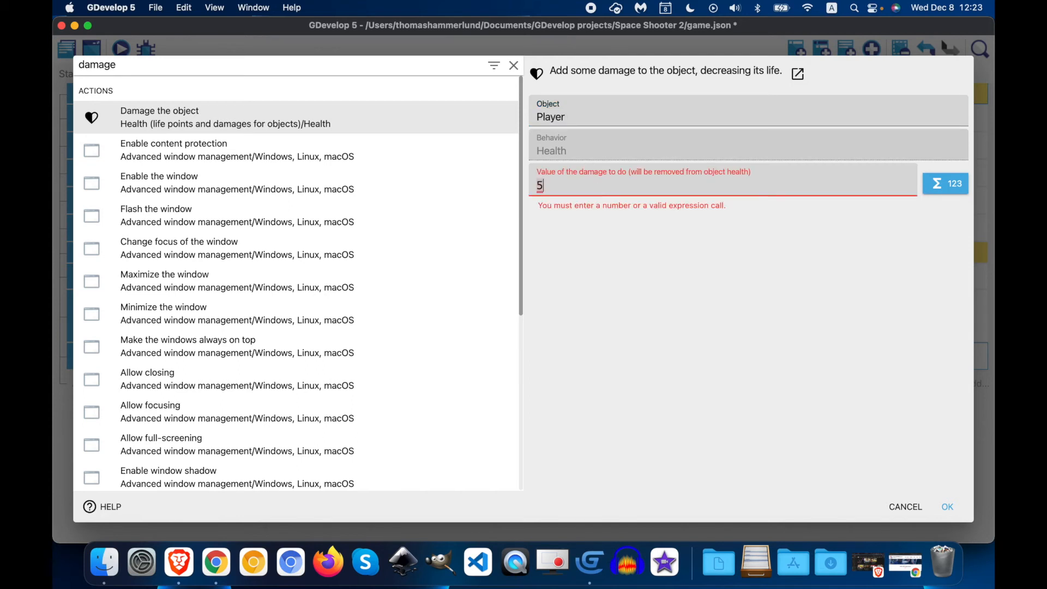
type("0")
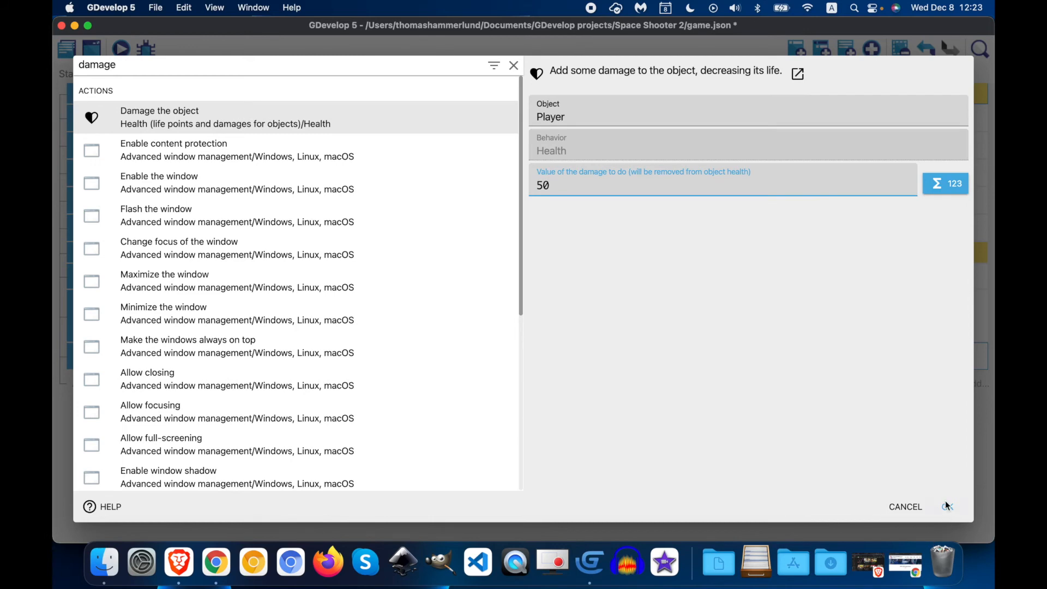
left_click(947, 507)
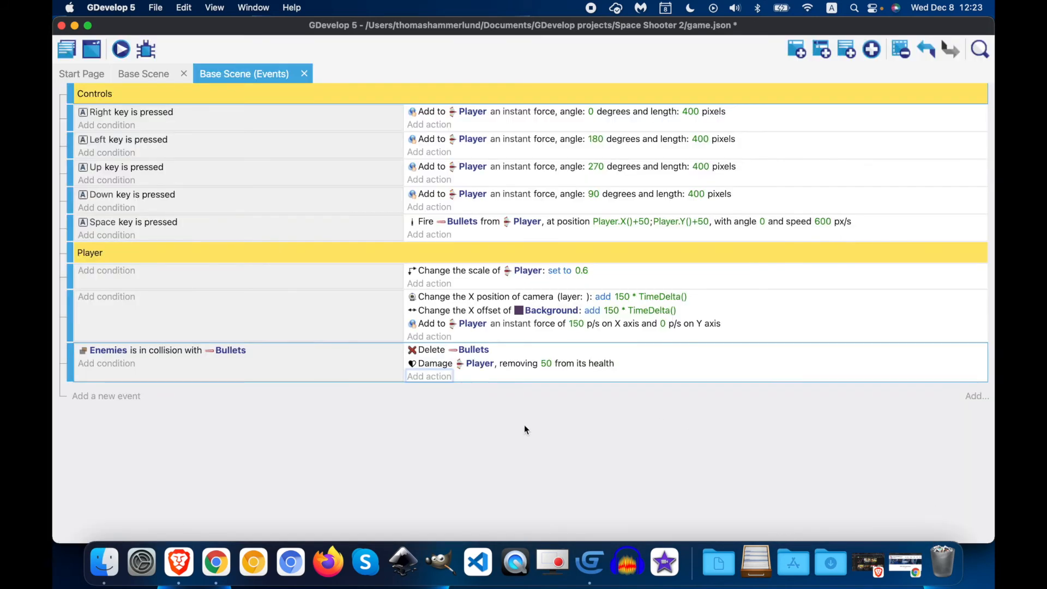
Edit the second action to subtract 50 from Enemies' sprite opacity
left_click(167, 350)
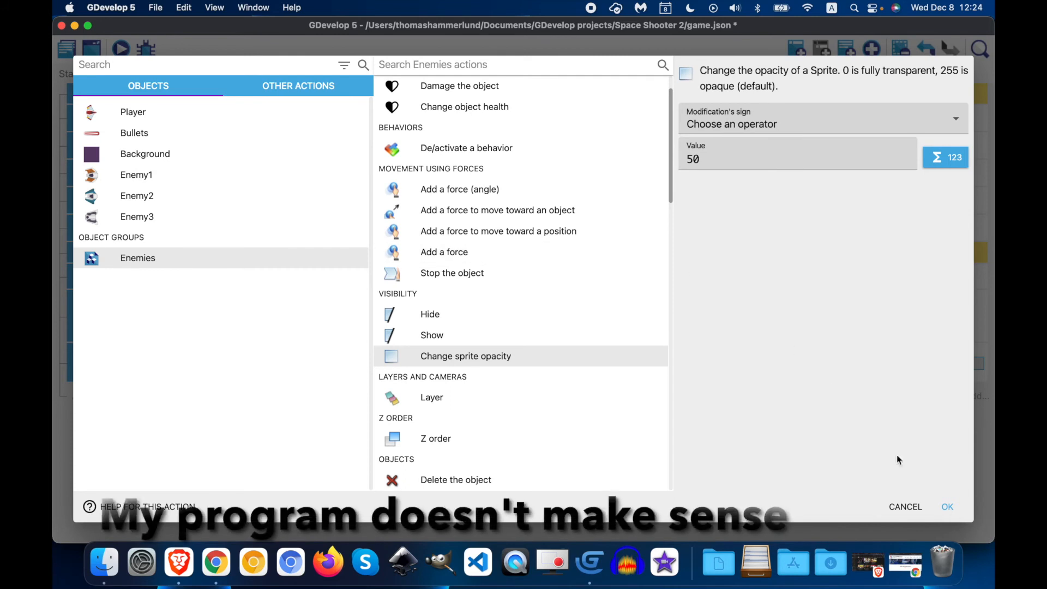
left_click(946, 506)
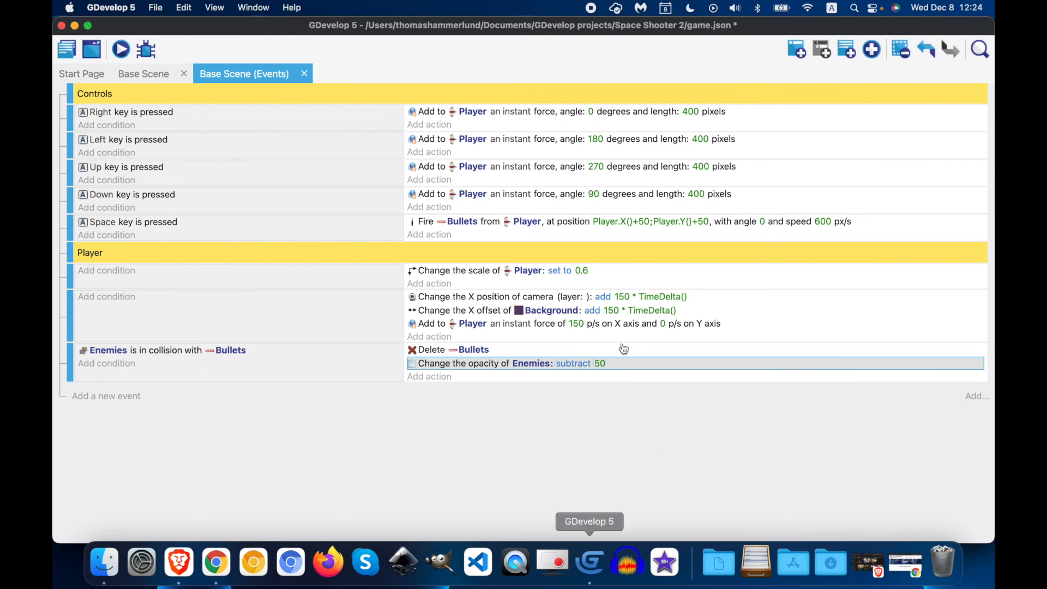
left_click(573, 363)
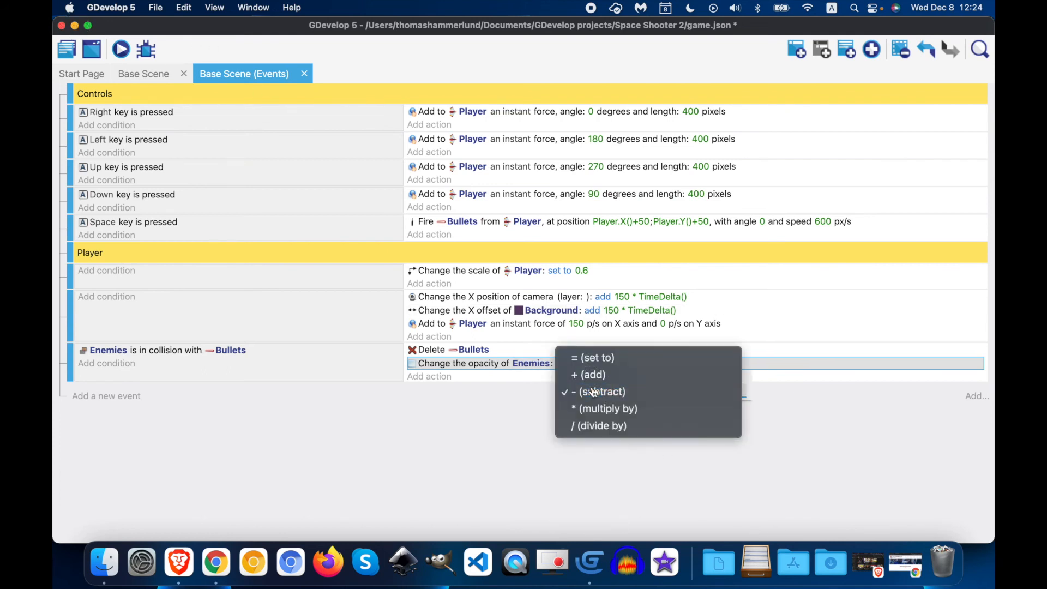
left_click(601, 392)
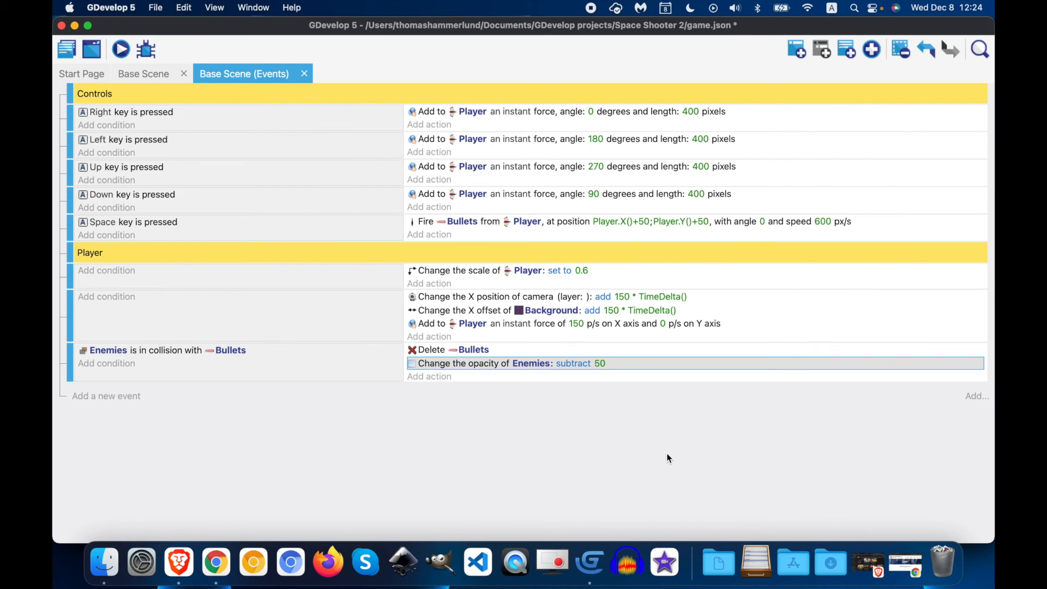
mouse_move(194, 363)
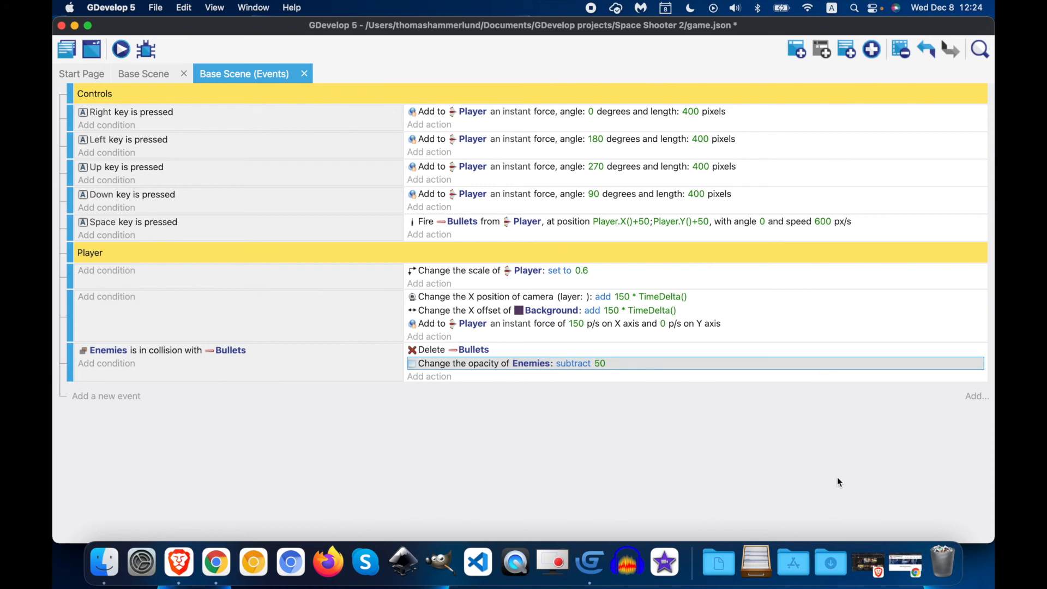
mouse_move(594, 14)
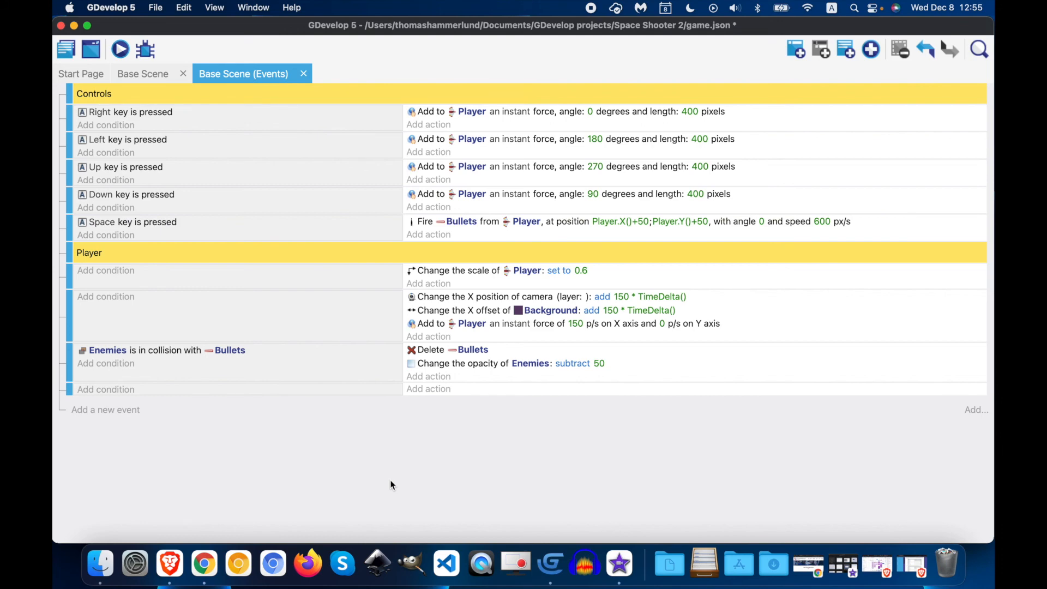
mouse_move(105, 389)
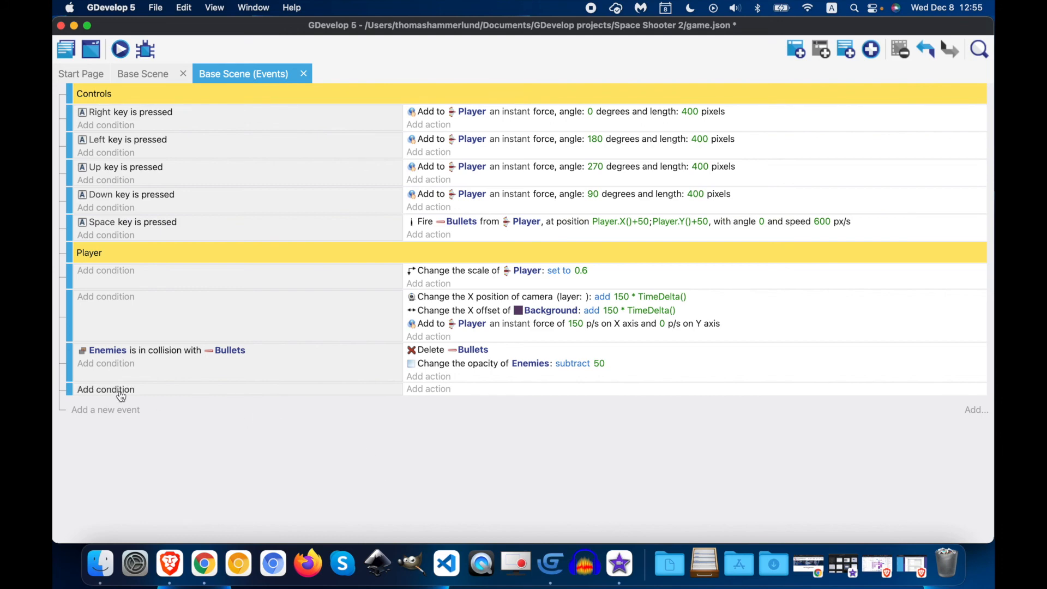
Add the Health behavior condition 'Enemies is dead', found by searching 'dead'
left_click(106, 390)
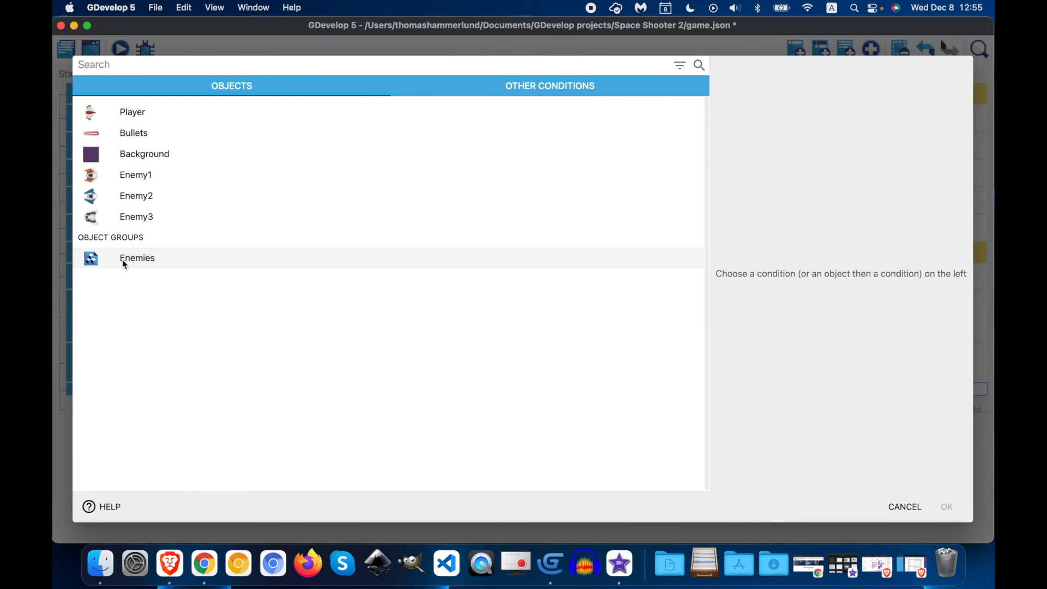
left_click(137, 258)
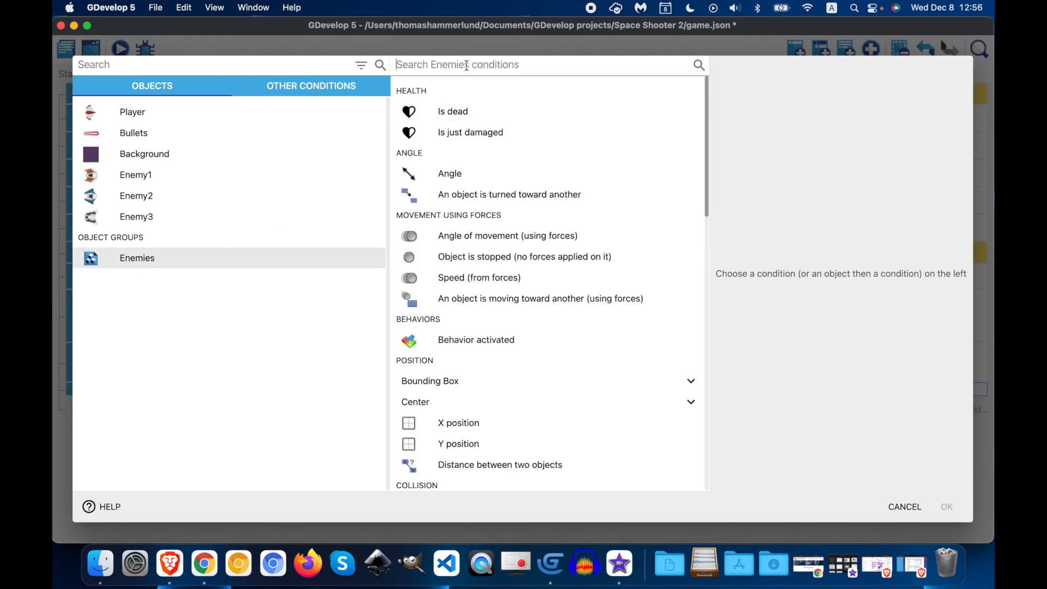
type("dead")
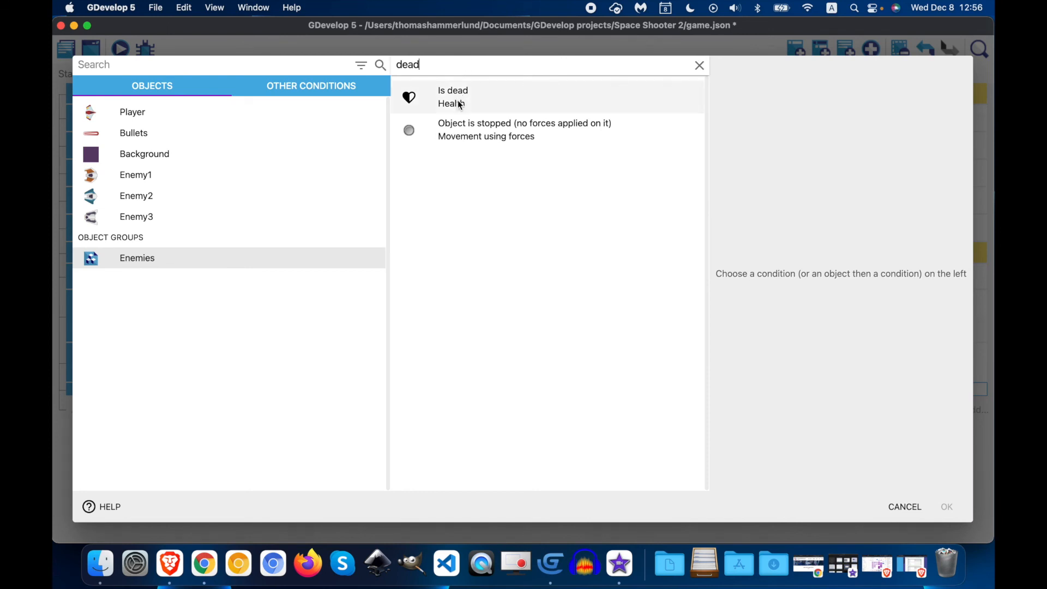
left_click(453, 96)
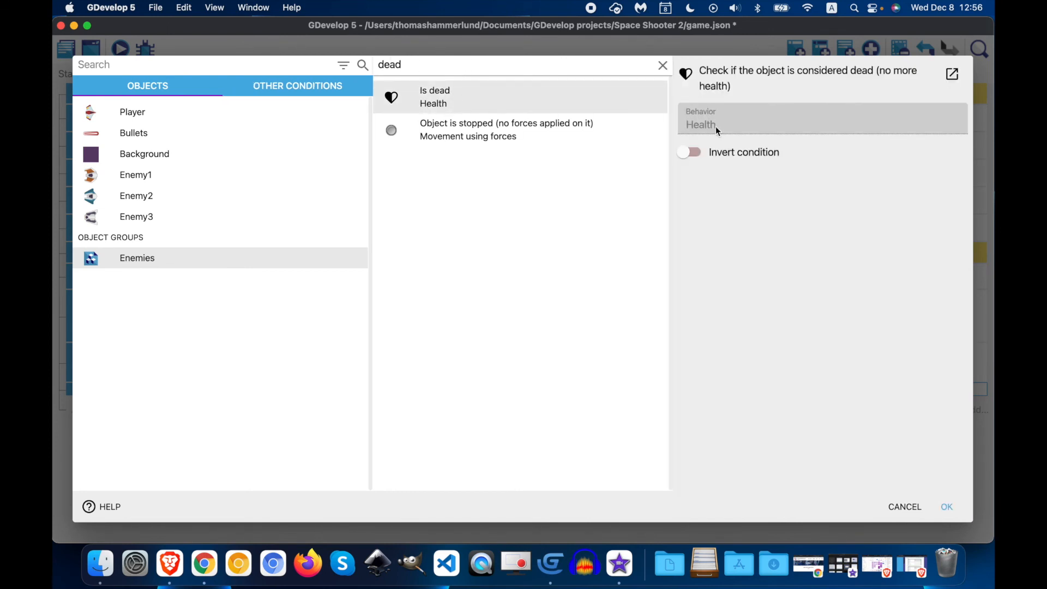
mouse_move(816, 207)
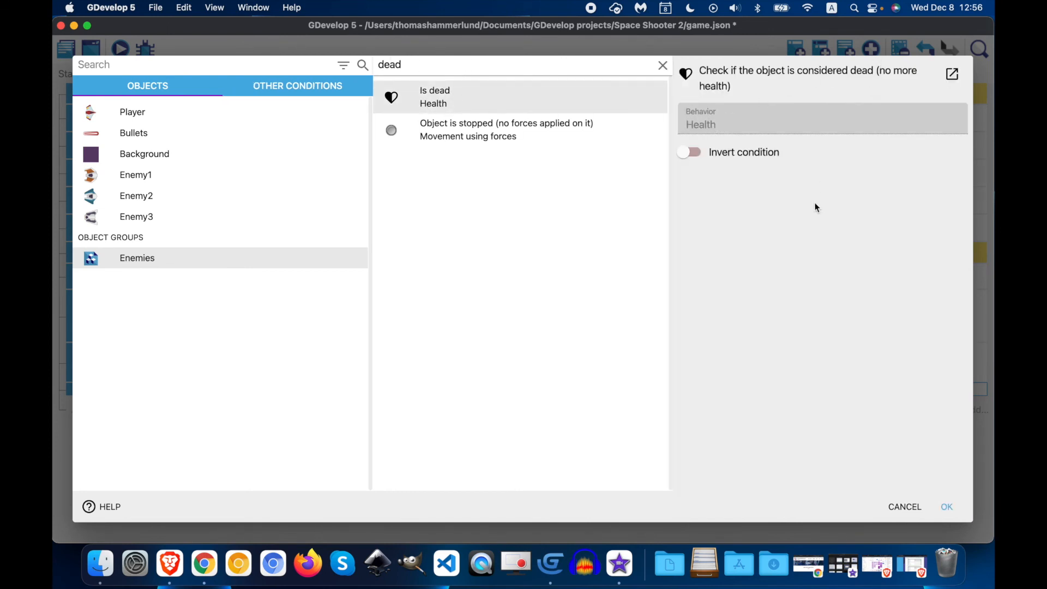
left_click(946, 507)
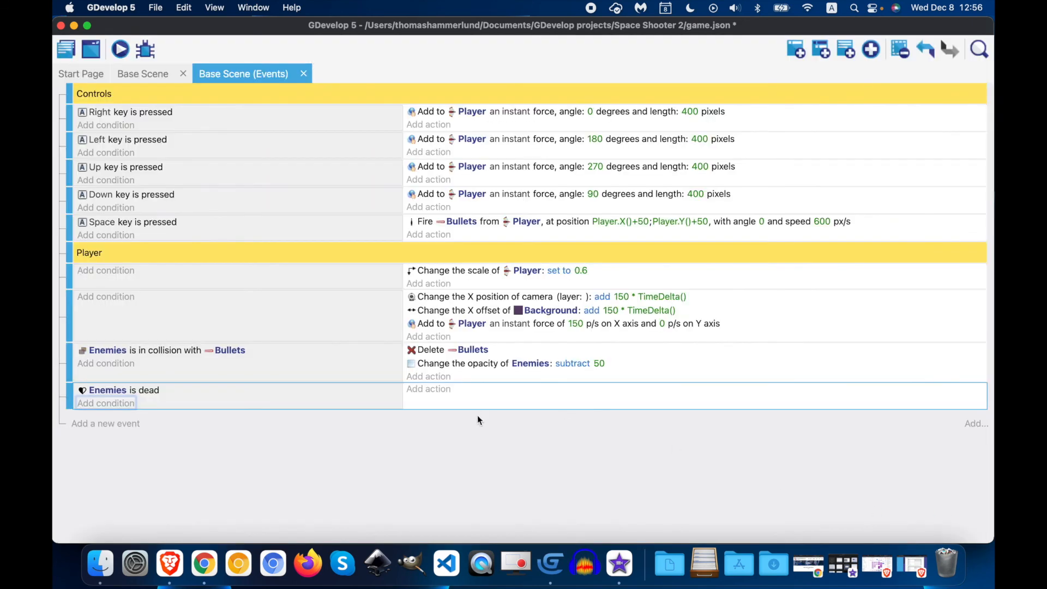
mouse_move(423, 441)
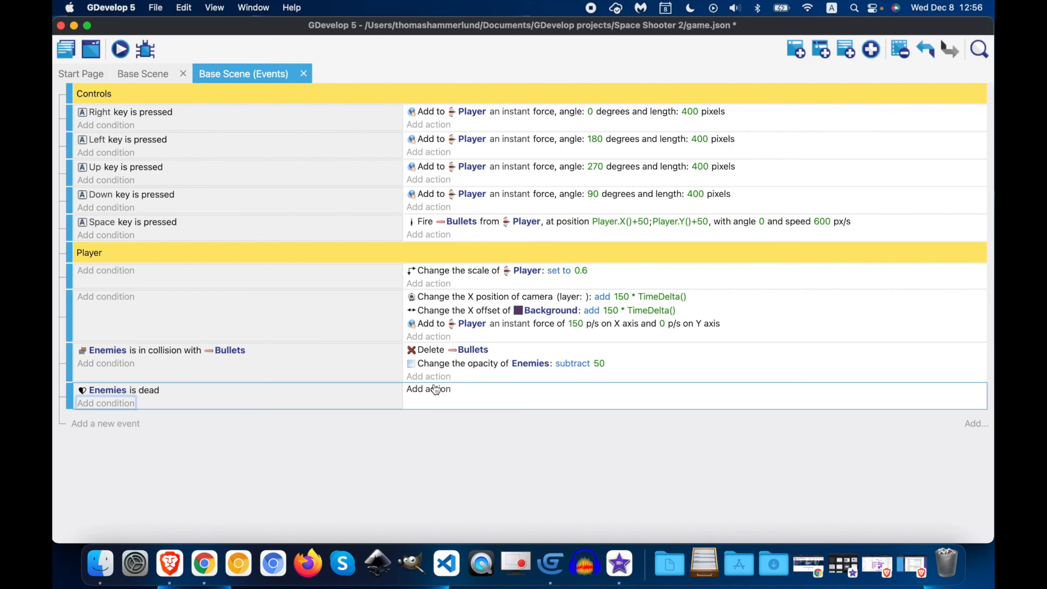
Add a 'Delete the object' action targeting the Enemies group
left_click(428, 389)
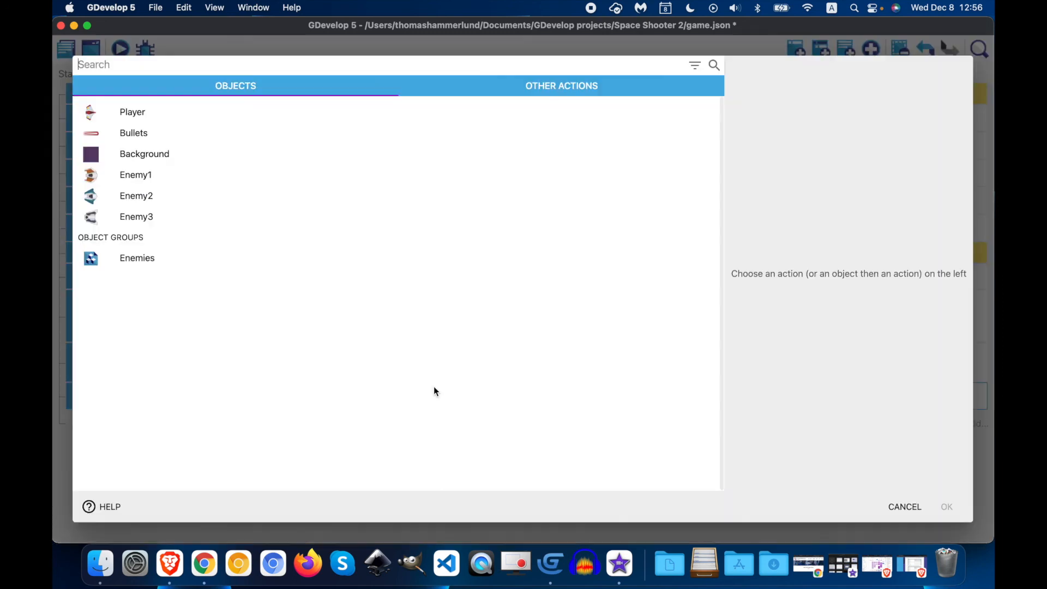
left_click(137, 258)
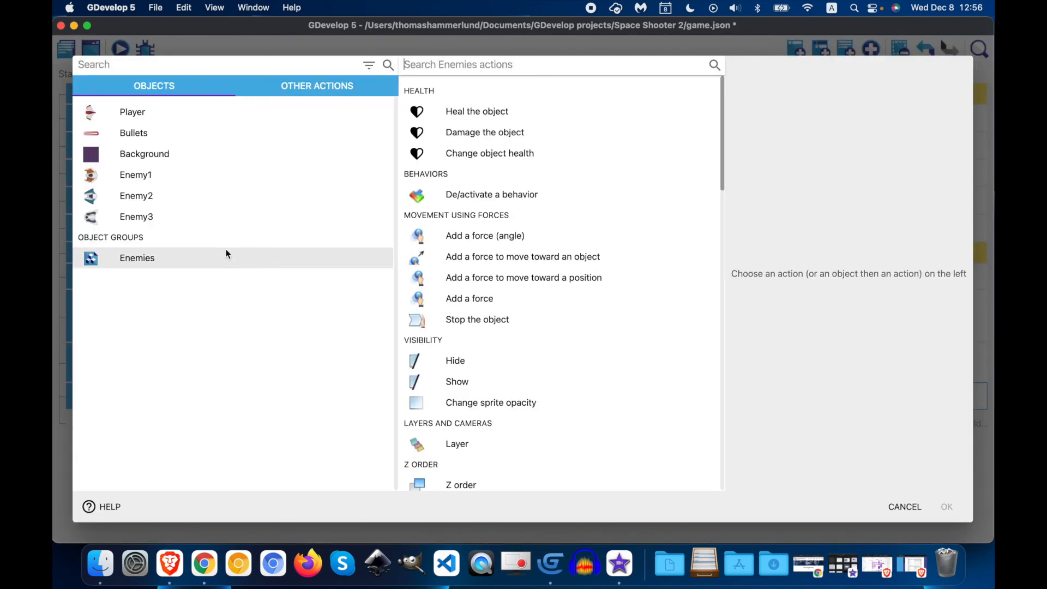
scroll("down", 3)
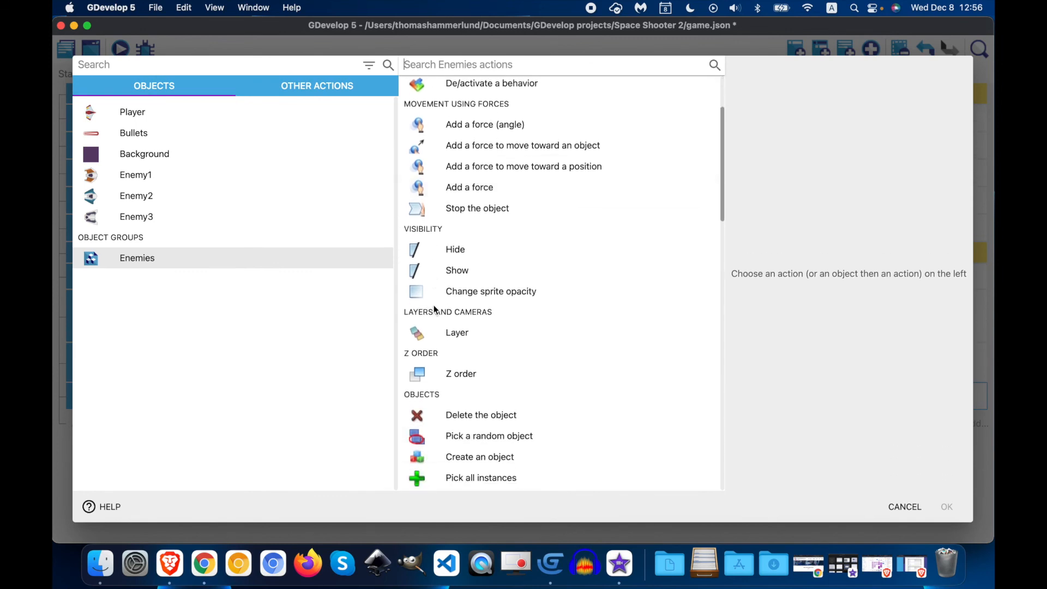
left_click(480, 415)
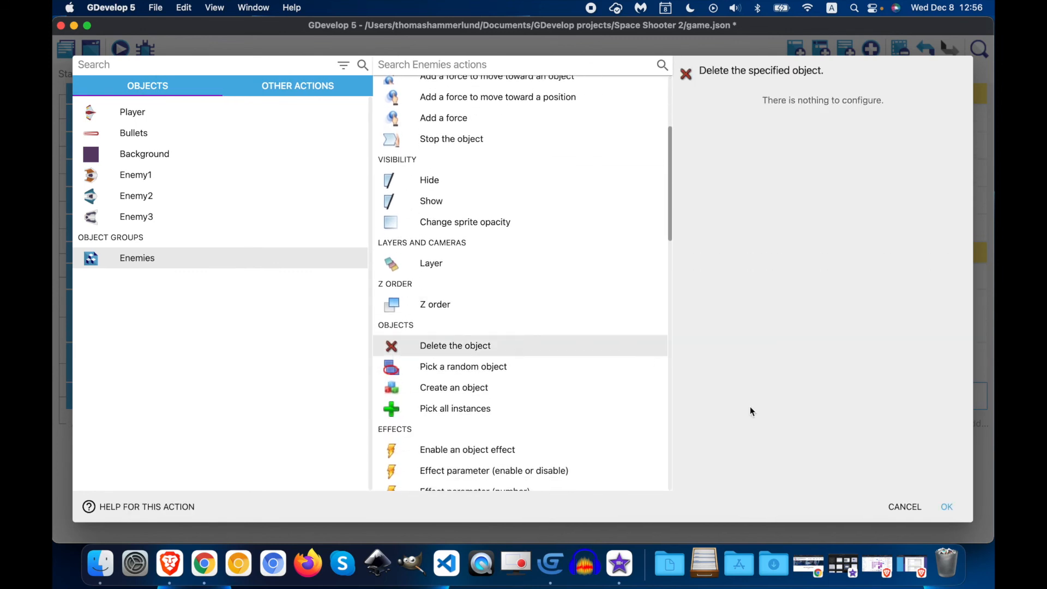
left_click(946, 507)
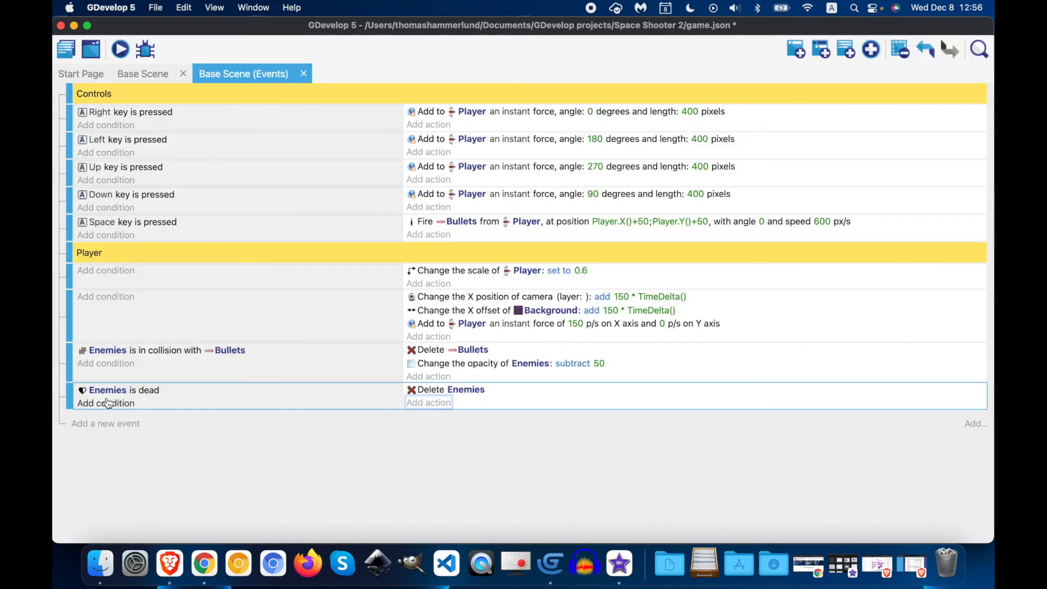